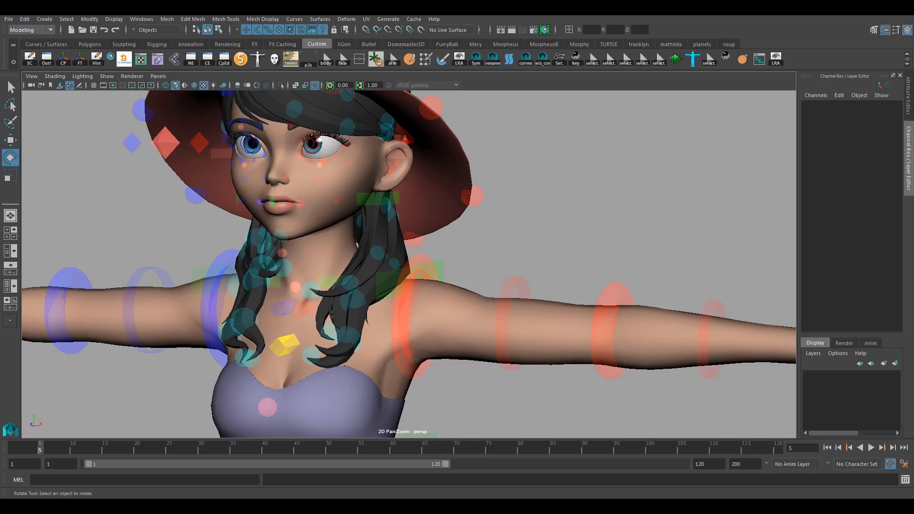
pyautogui.moveTo(636, 189)
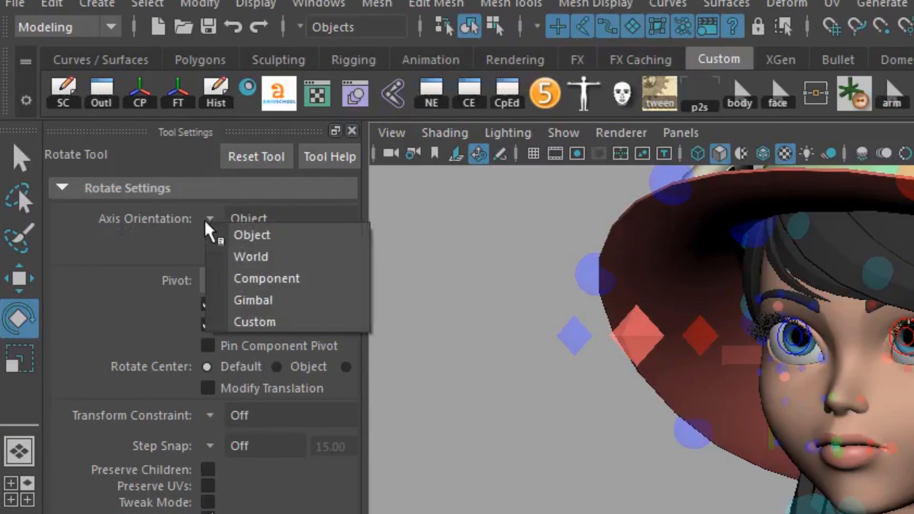
pyautogui.moveTo(252, 300)
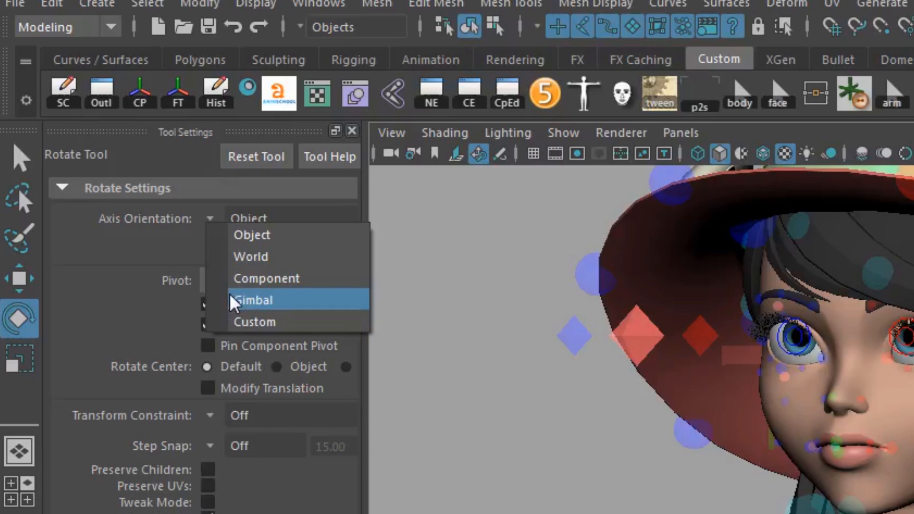
# Set the Rotate tool's Axis Orientation to Gimbal
pyautogui.click(253, 301)
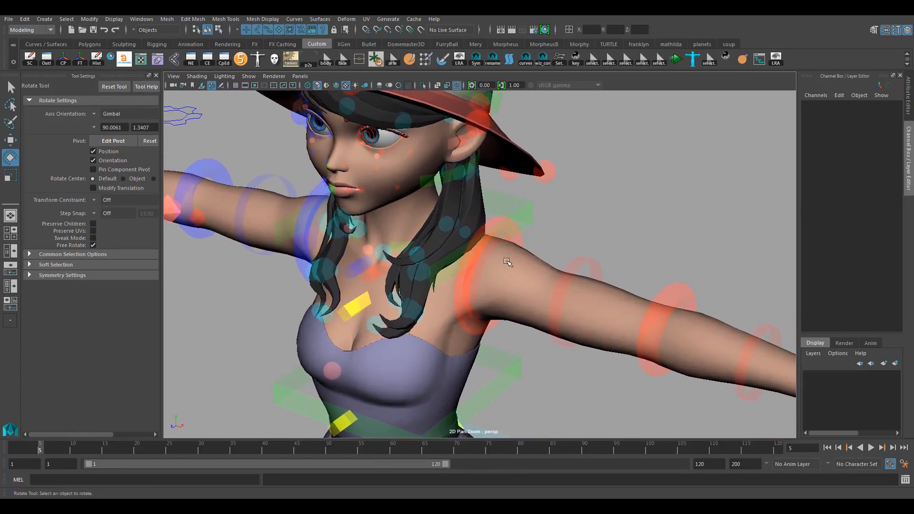
# Select LF_Arm_01_FK_Shoulder_Ctrl and swing the left arm forward to Rotate Y -89.207
pyautogui.click(507, 262)
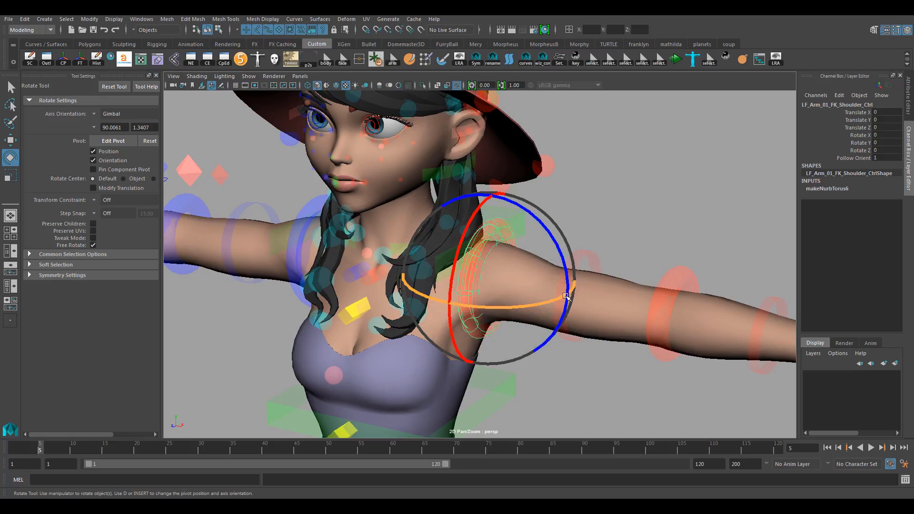
pyautogui.moveTo(565, 294); pyautogui.dragTo(548, 301)
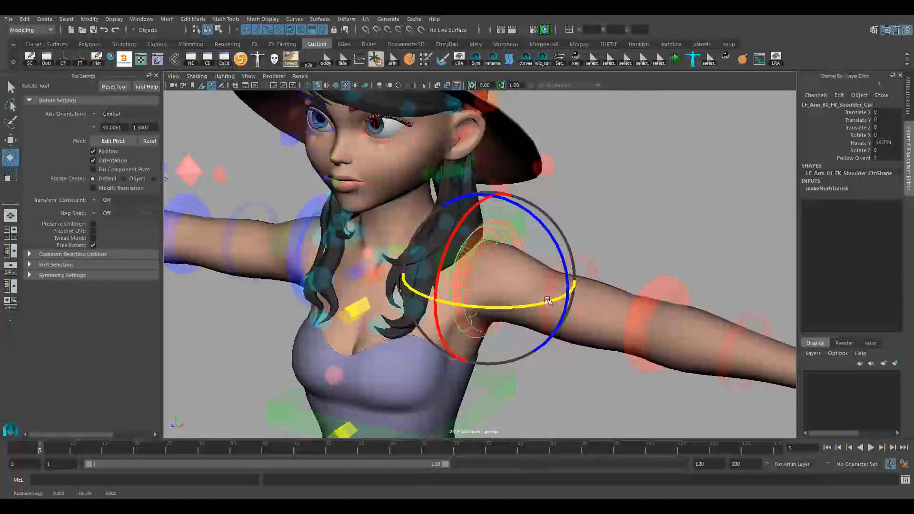
pyautogui.moveTo(548, 300); pyautogui.dragTo(513, 291)
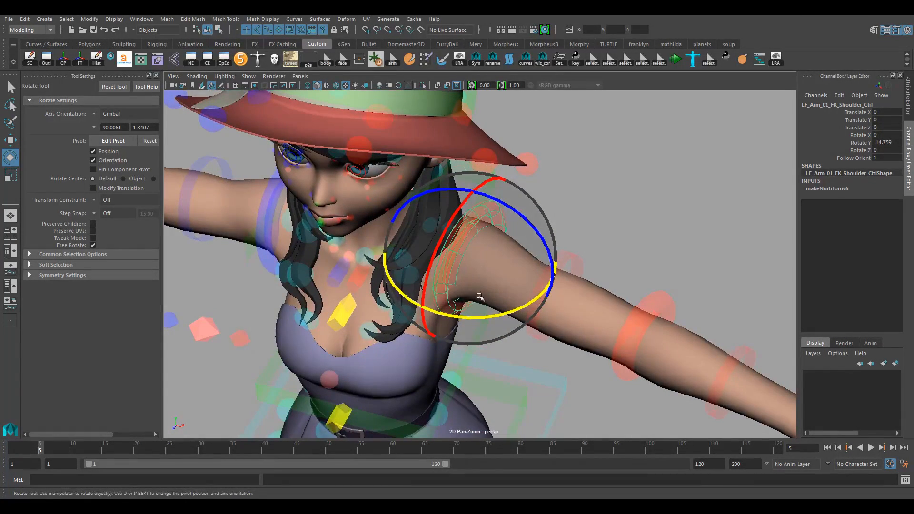
pyautogui.moveTo(478, 297); pyautogui.dragTo(481, 315)
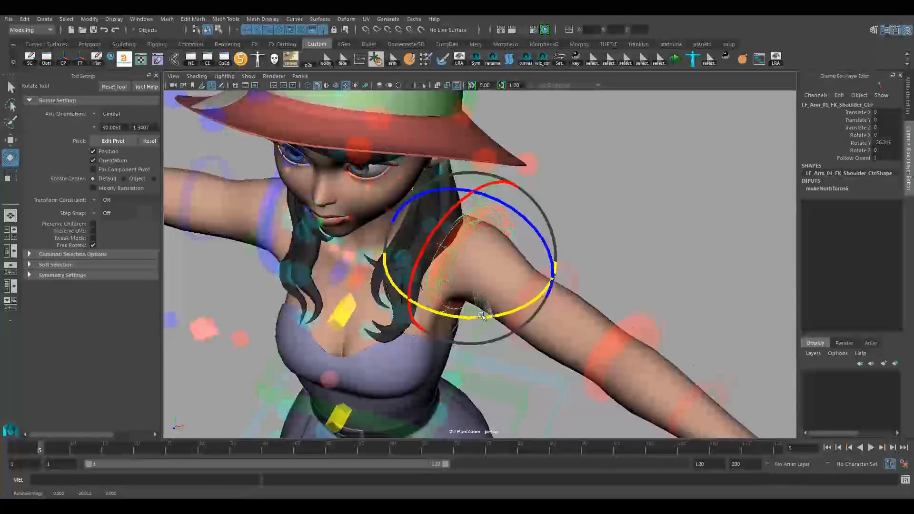
pyautogui.moveTo(481, 315); pyautogui.dragTo(510, 299)
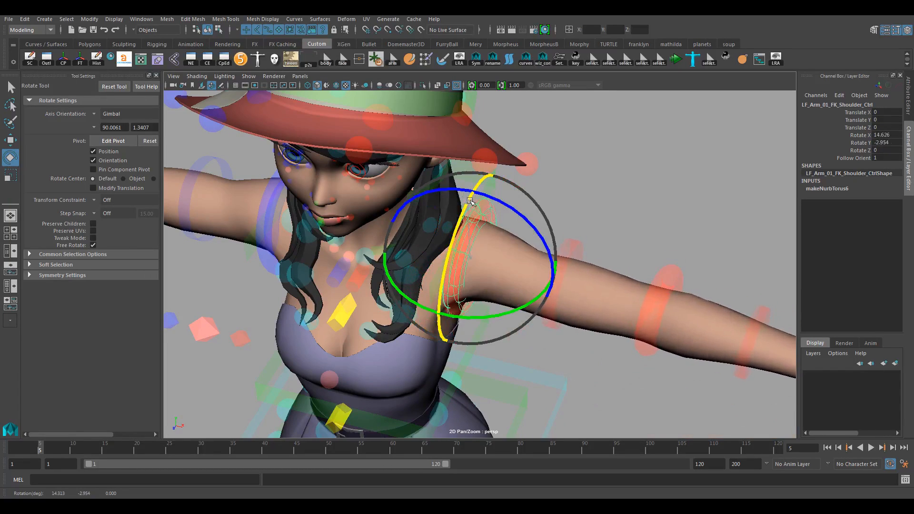
pyautogui.moveTo(469, 200); pyautogui.dragTo(519, 307)
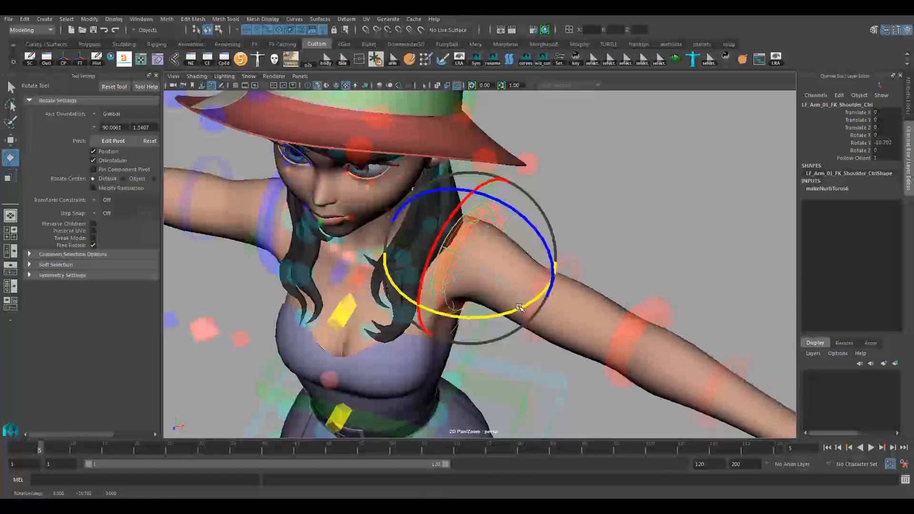
pyautogui.moveTo(518, 307); pyautogui.dragTo(446, 315)
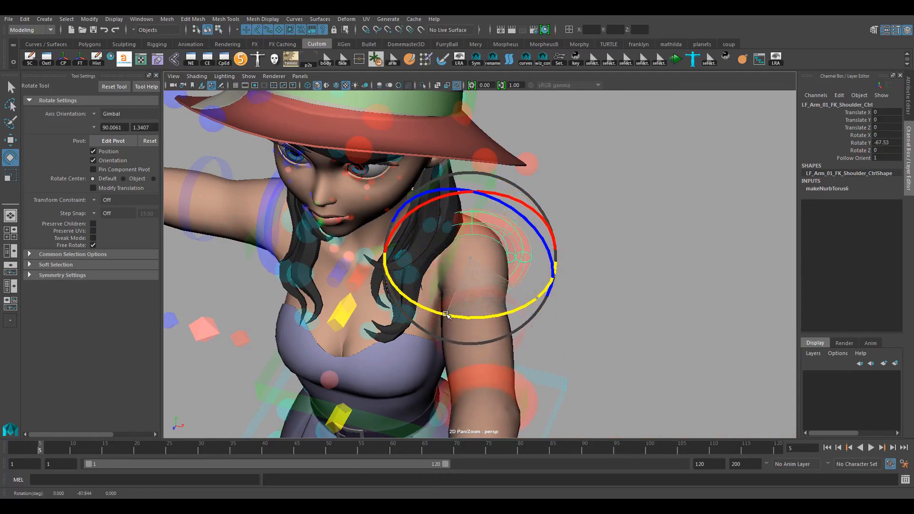
pyautogui.moveTo(472, 315); pyautogui.dragTo(443, 314)
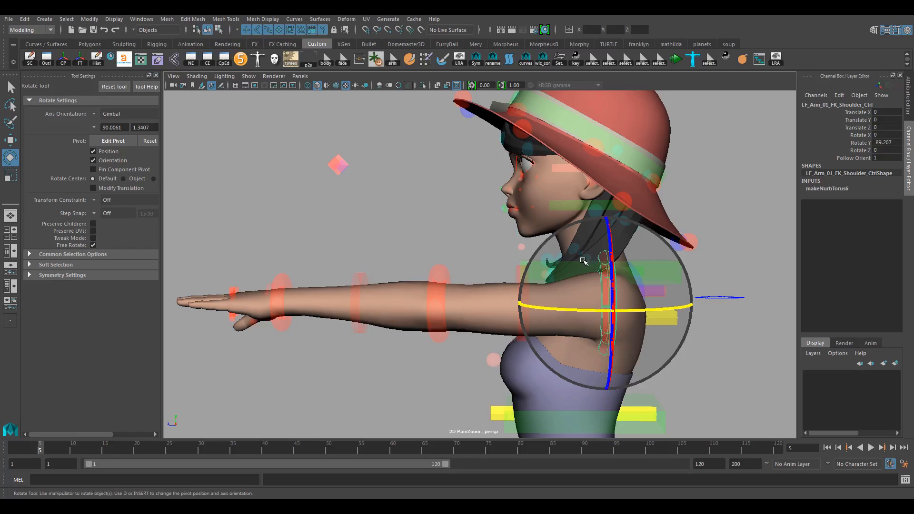
pyautogui.moveTo(587, 264)
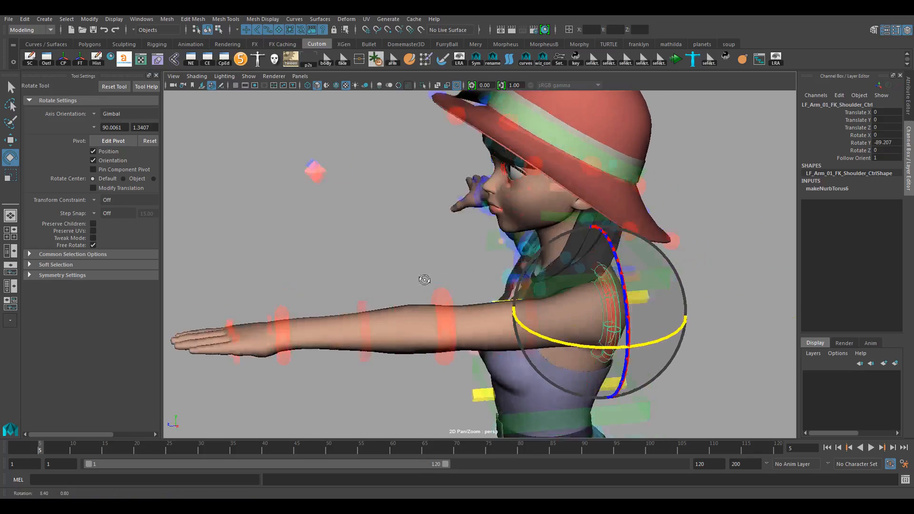
pyautogui.moveTo(423, 280); pyautogui.dragTo(472, 211)
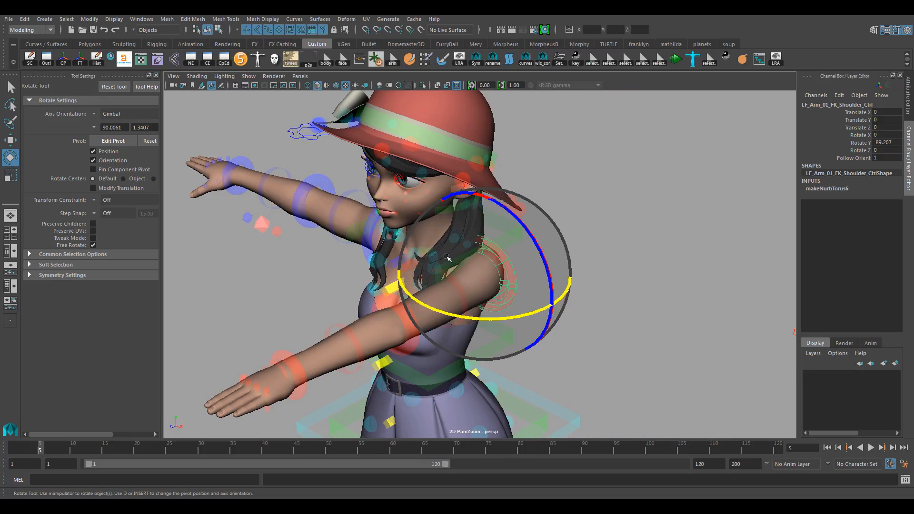
pyautogui.moveTo(432, 289)
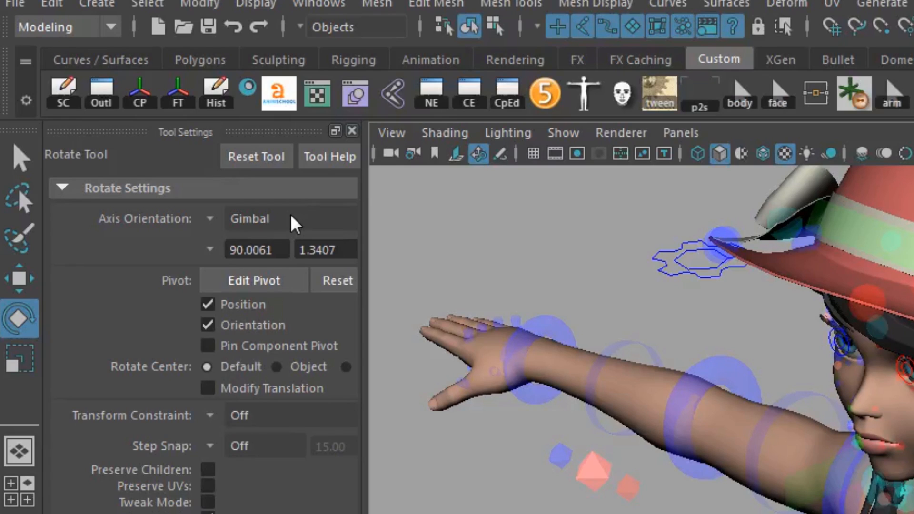
pyautogui.moveTo(205, 227)
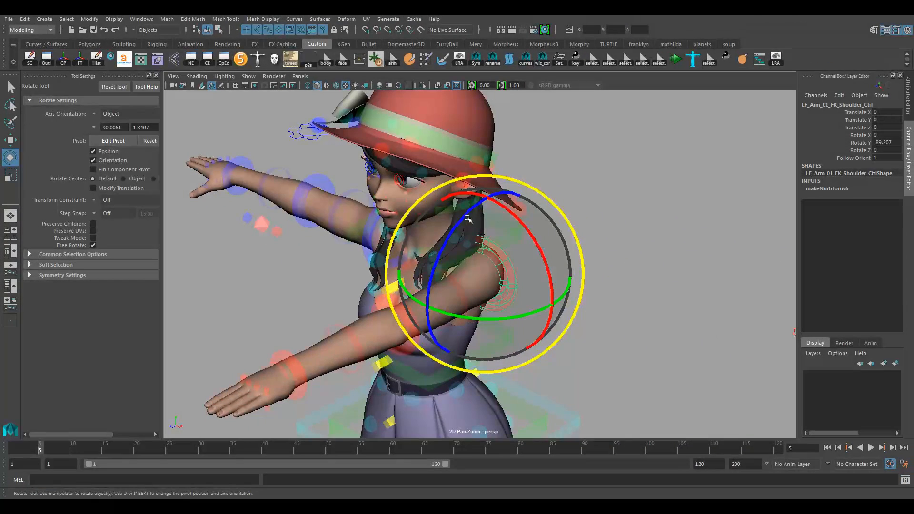
# Orbit the view toward the character's front
pyautogui.moveTo(467, 218); pyautogui.dragTo(463, 210)
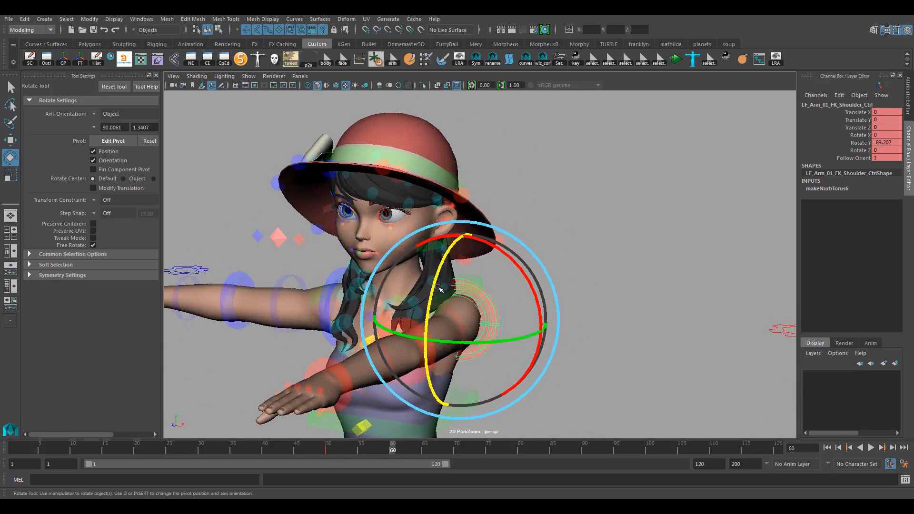
# Rotate the left arm up overhead for the frame 60 key
pyautogui.moveTo(437, 288); pyautogui.dragTo(434, 356)
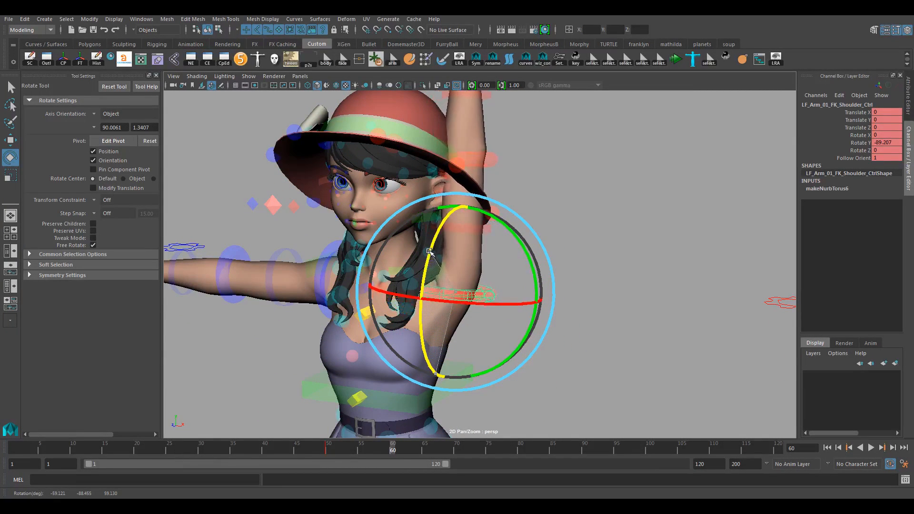
pyautogui.moveTo(431, 252); pyautogui.dragTo(455, 220)
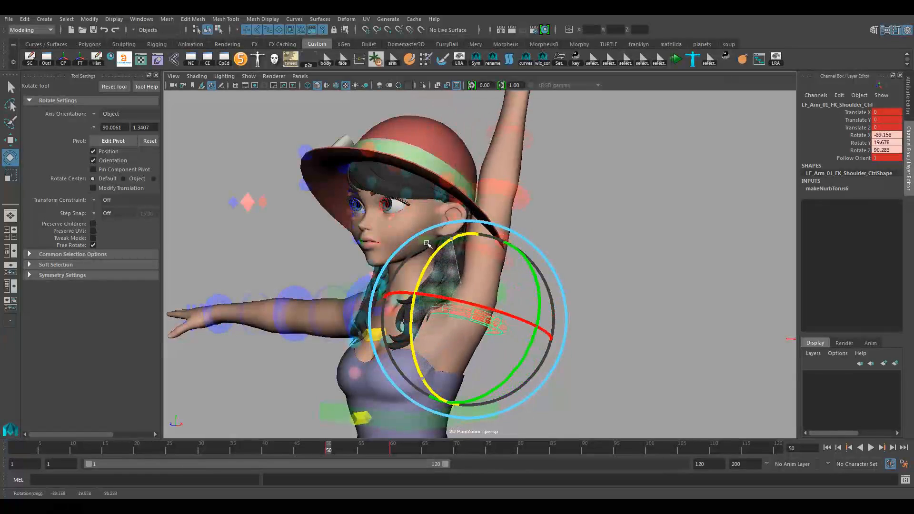
pyautogui.moveTo(427, 244); pyautogui.dragTo(432, 276)
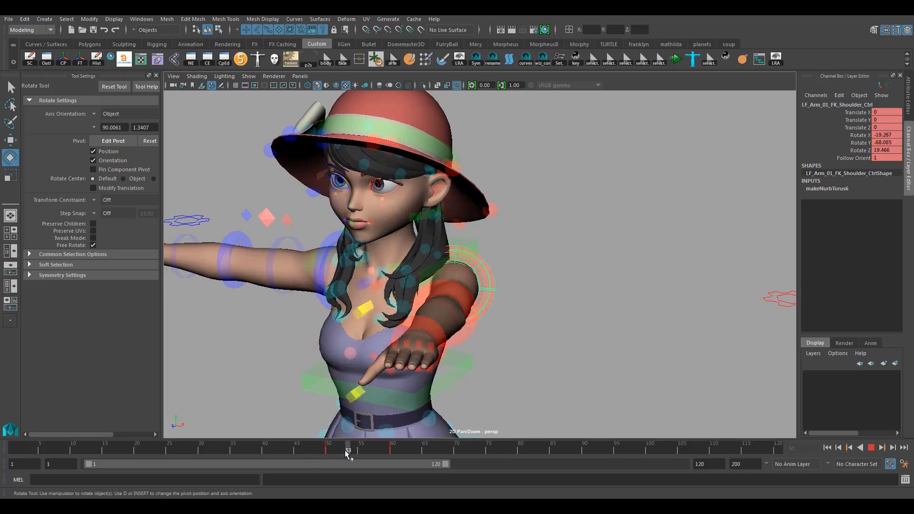
# Scrub between frames 50 and 60 to check the arm's in-between swing
pyautogui.moveTo(348, 451); pyautogui.dragTo(392, 452)
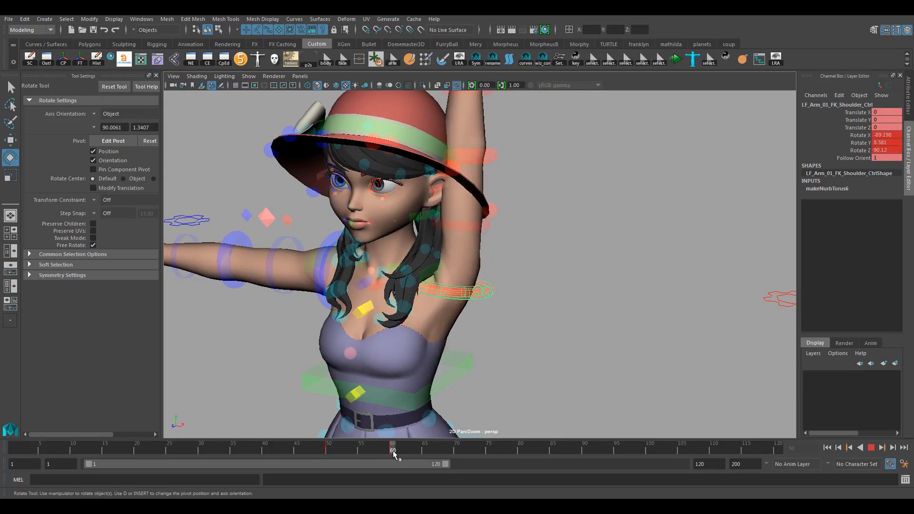
pyautogui.moveTo(392, 452); pyautogui.dragTo(328, 452)
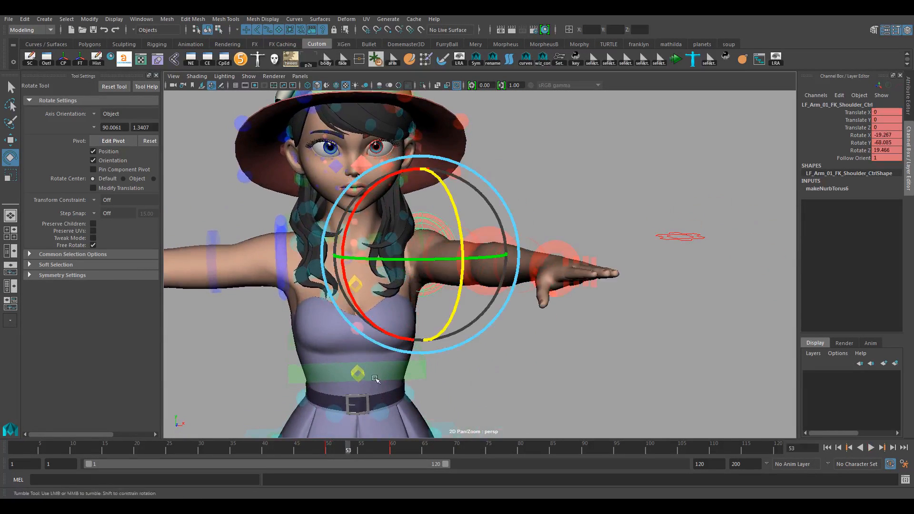
pyautogui.click(880, 447)
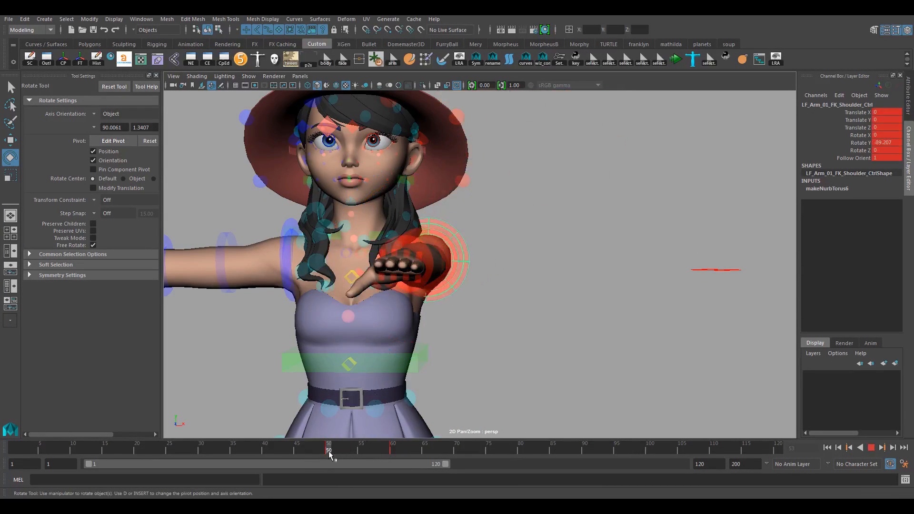
pyautogui.moveTo(328, 451); pyautogui.dragTo(373, 451)
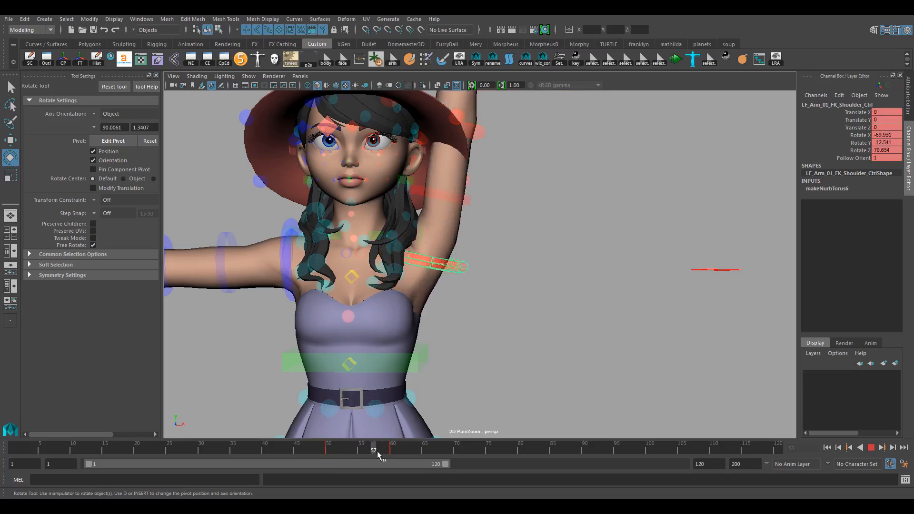
pyautogui.moveTo(374, 449); pyautogui.dragTo(349, 448)
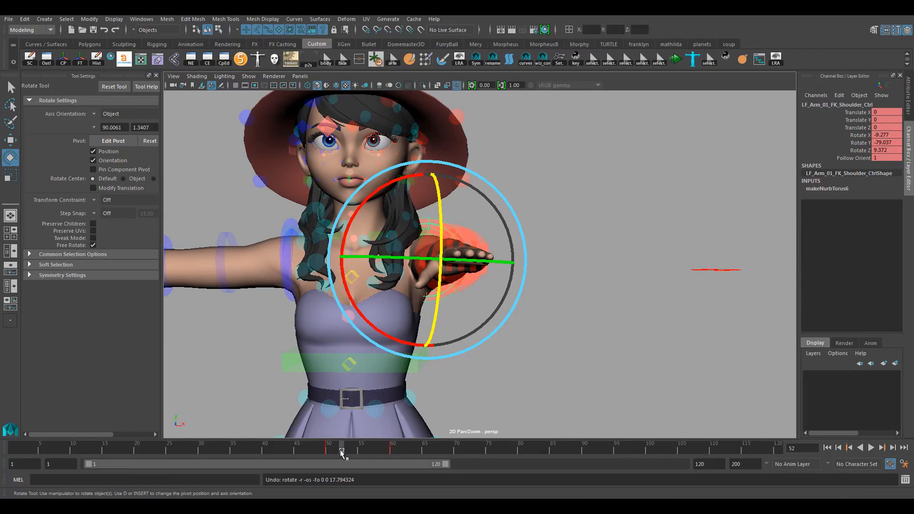
pyautogui.moveTo(383, 397)
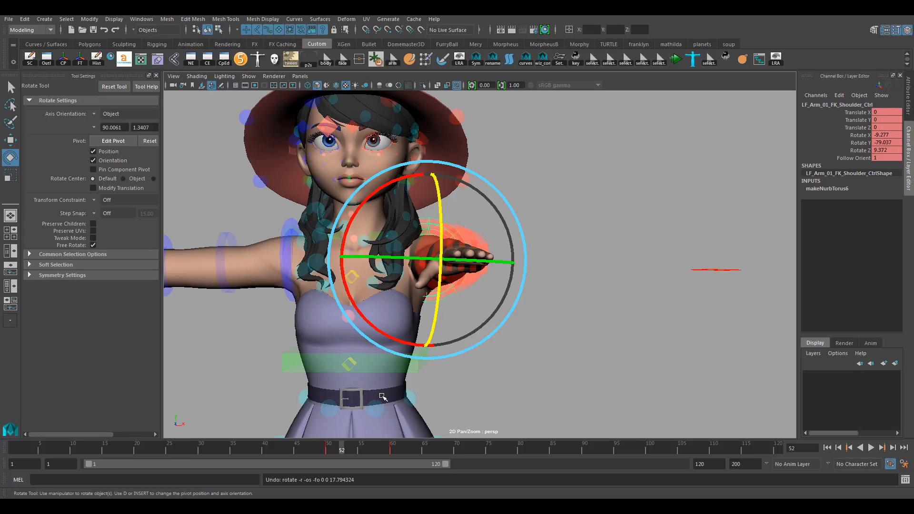
pyautogui.moveTo(304, 431)
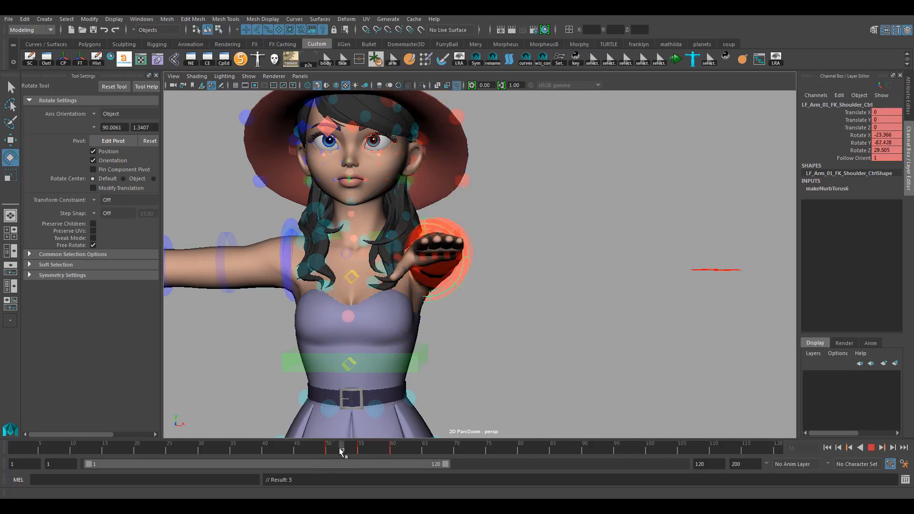
pyautogui.moveTo(446, 227); pyautogui.dragTo(426, 268)
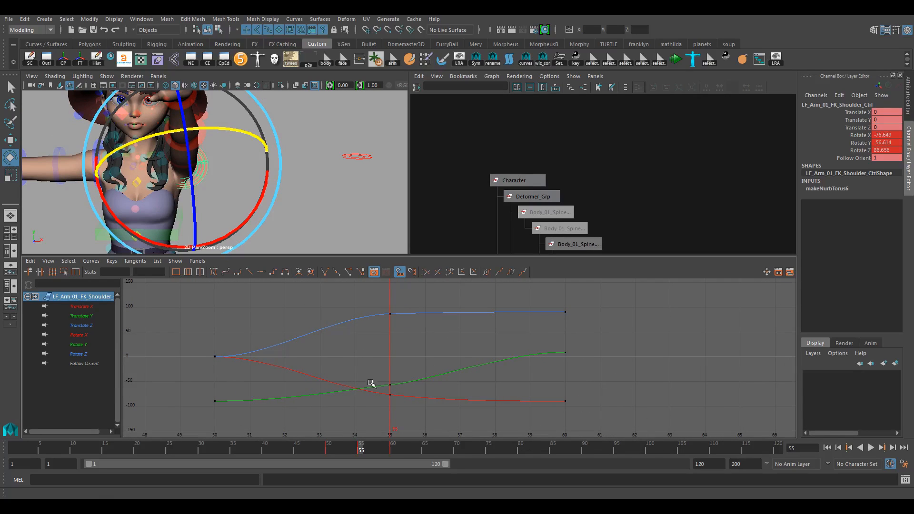
pyautogui.moveTo(388, 327)
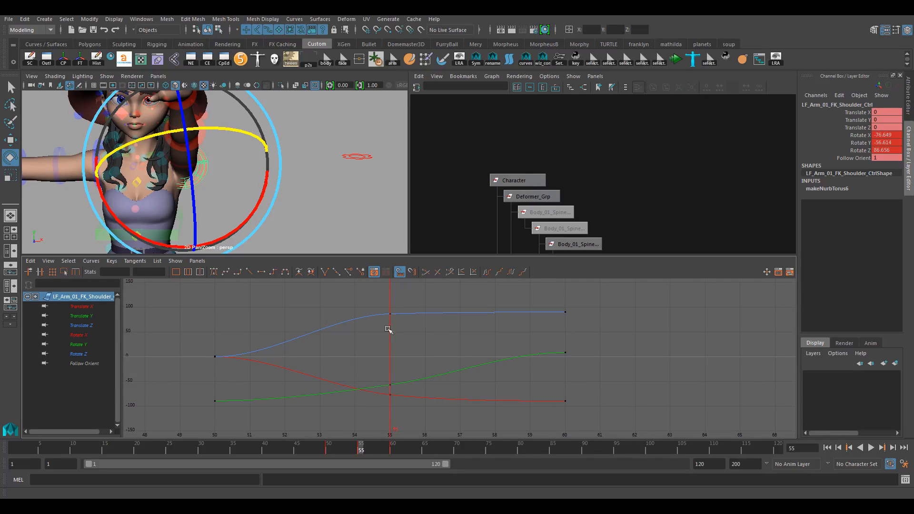
pyautogui.moveTo(375, 307)
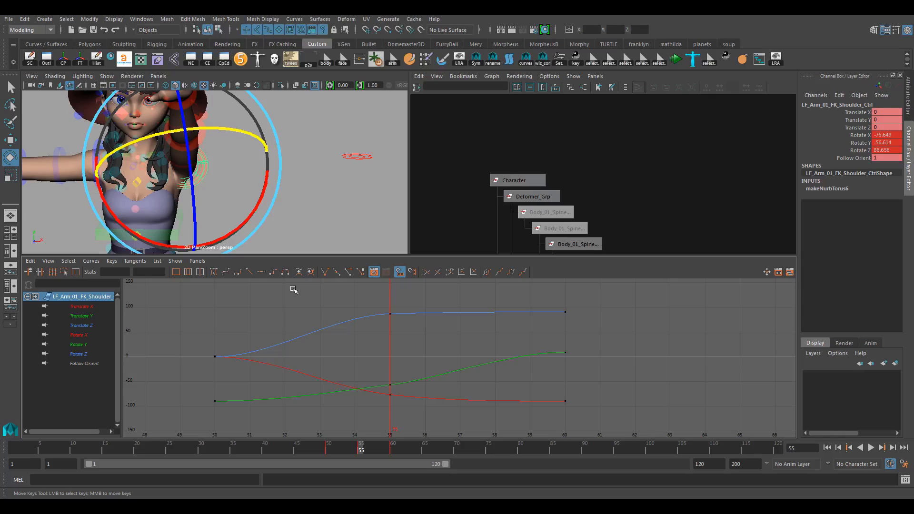
pyautogui.moveTo(342, 301)
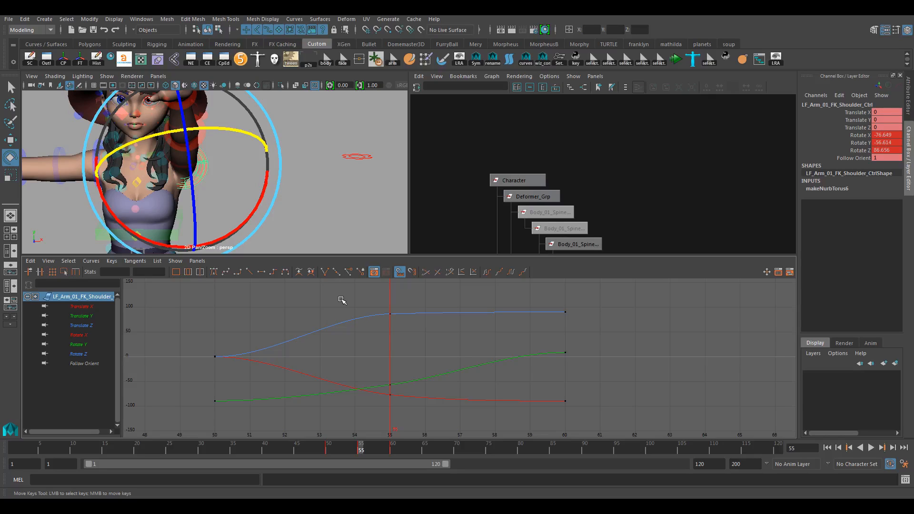
pyautogui.moveTo(510, 267)
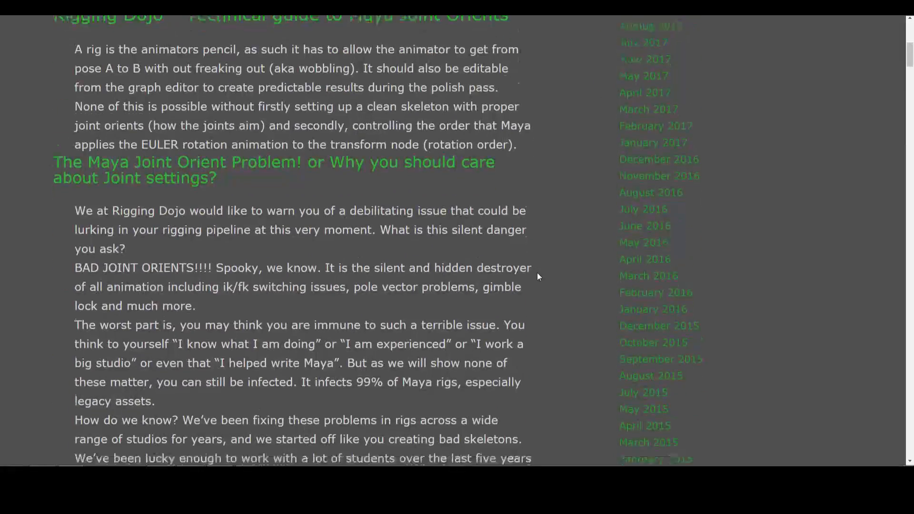
# Scroll through the Rigging Dojo article on joint orients and rotation order
pyautogui.scroll(-3)
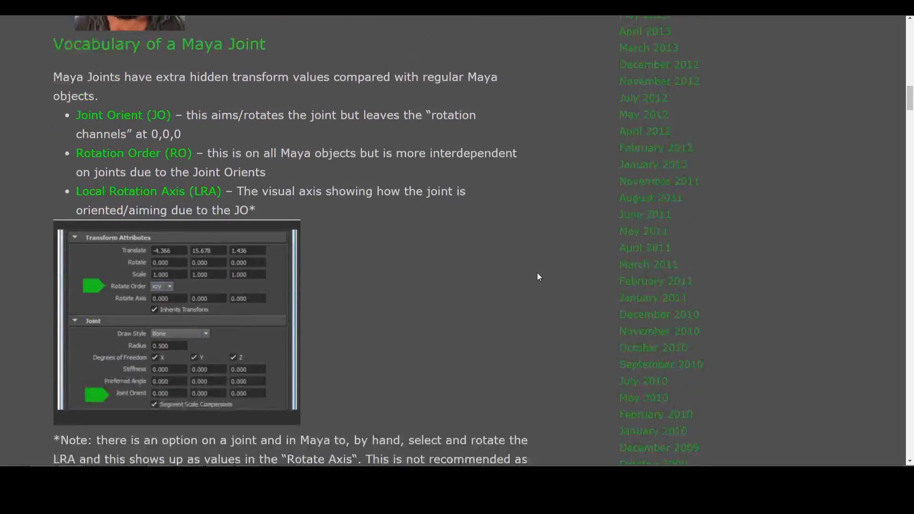
pyautogui.scroll(-3)
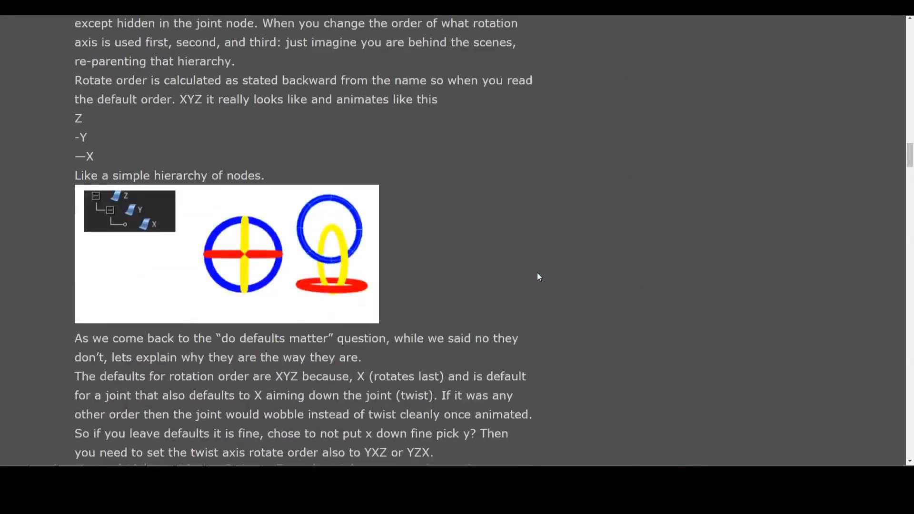
pyautogui.scroll(-3)
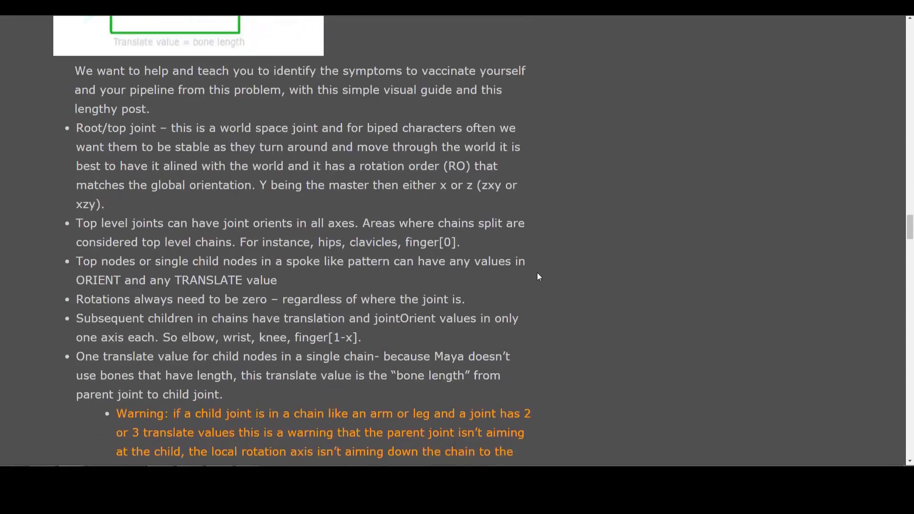
pyautogui.scroll(-3)
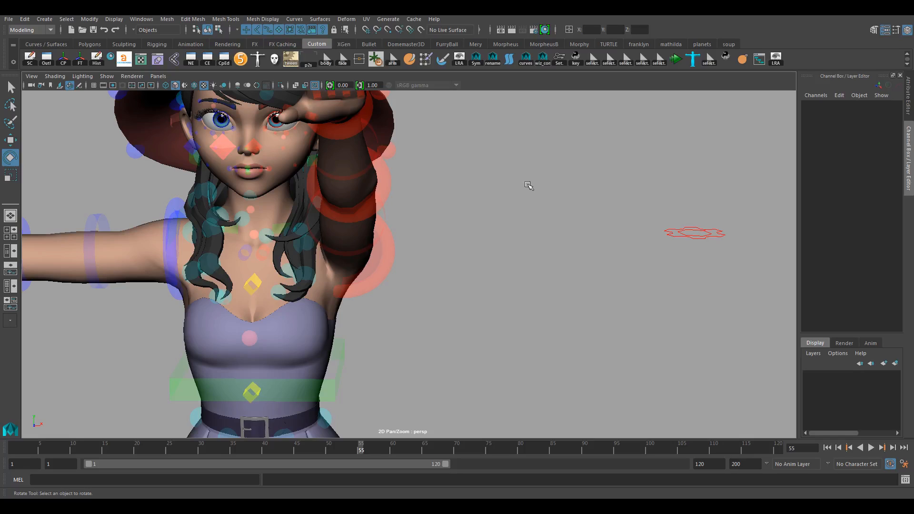
pyautogui.moveTo(503, 181)
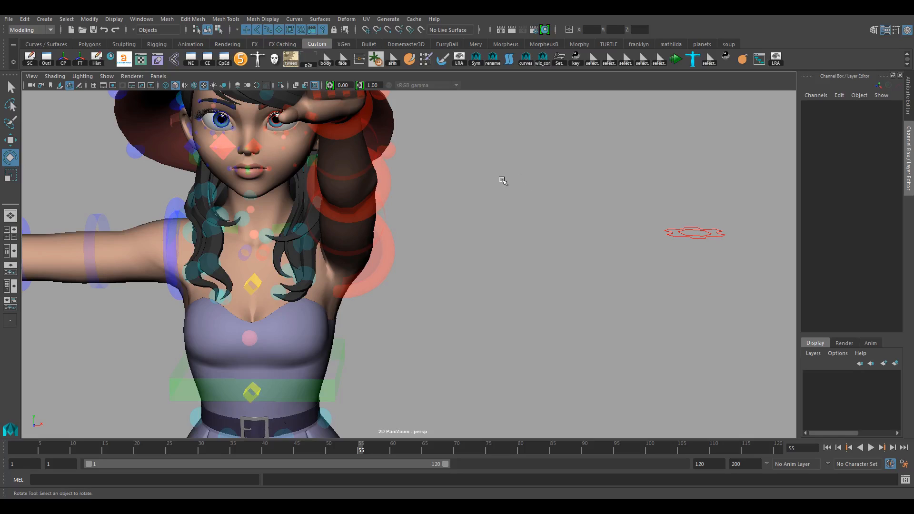
pyautogui.moveTo(425, 232)
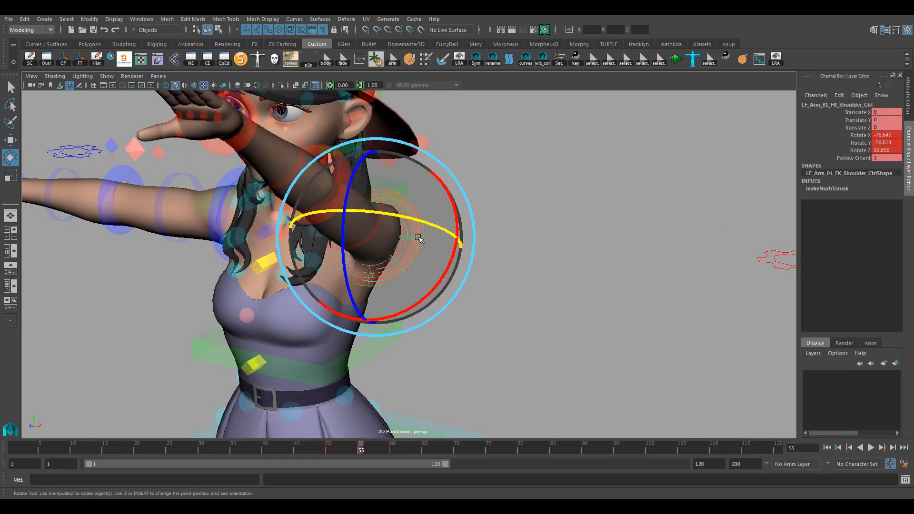
# Show the shoulder control's transform attributes in the Attribute Editor
pyautogui.click(871, 446)
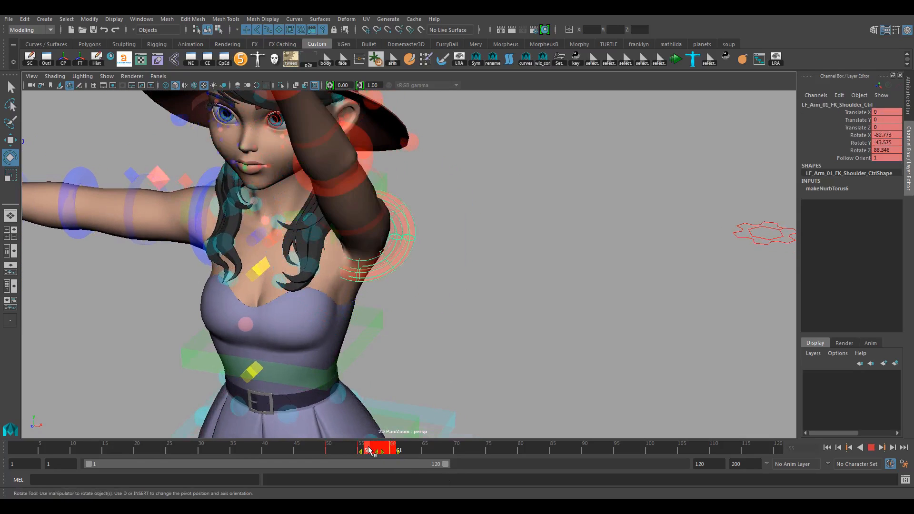
pyautogui.click(347, 449)
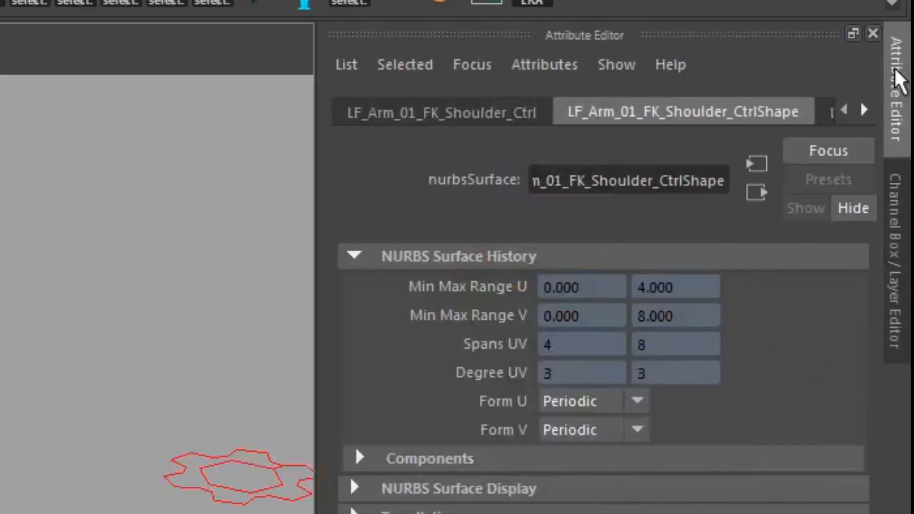
pyautogui.click(441, 111)
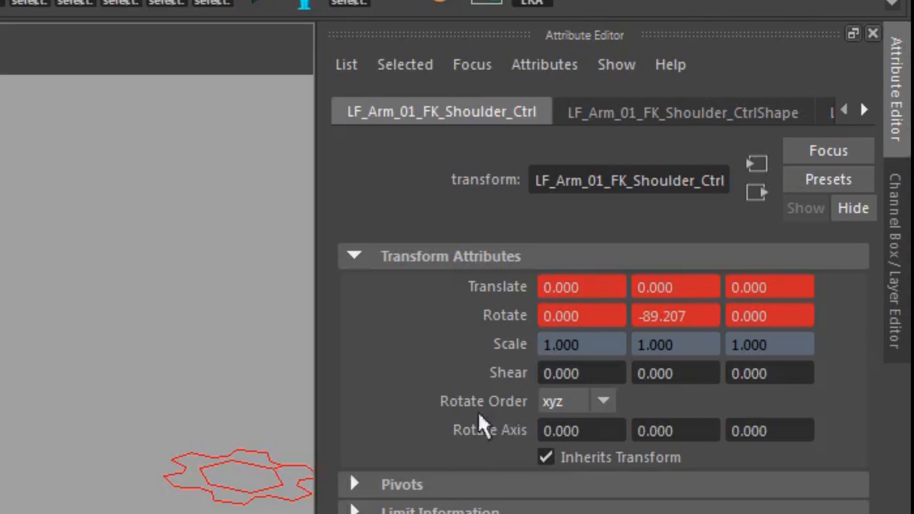
pyautogui.moveTo(506, 419)
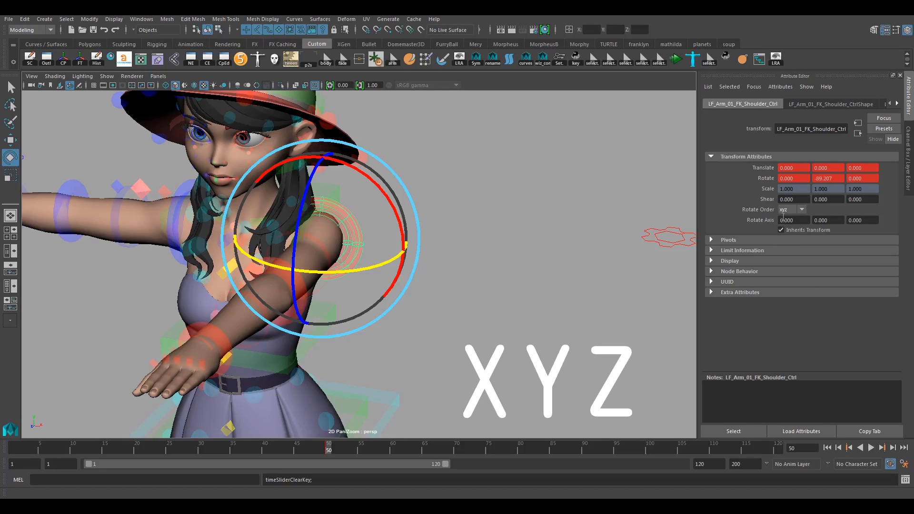
pyautogui.moveTo(785, 216)
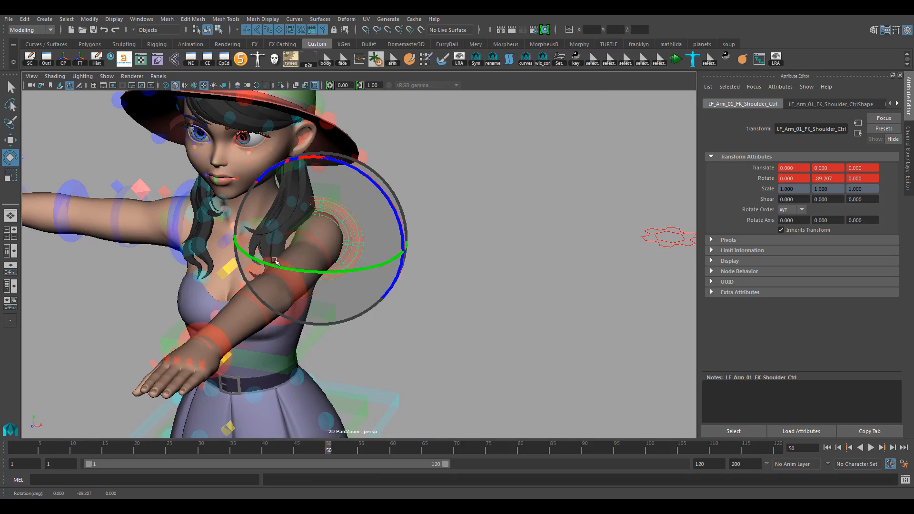
# Rotate the shoulder control on X, Y and Z to 23.564, -38.075, 1.638
pyautogui.moveTo(276, 261); pyautogui.dragTo(379, 244)
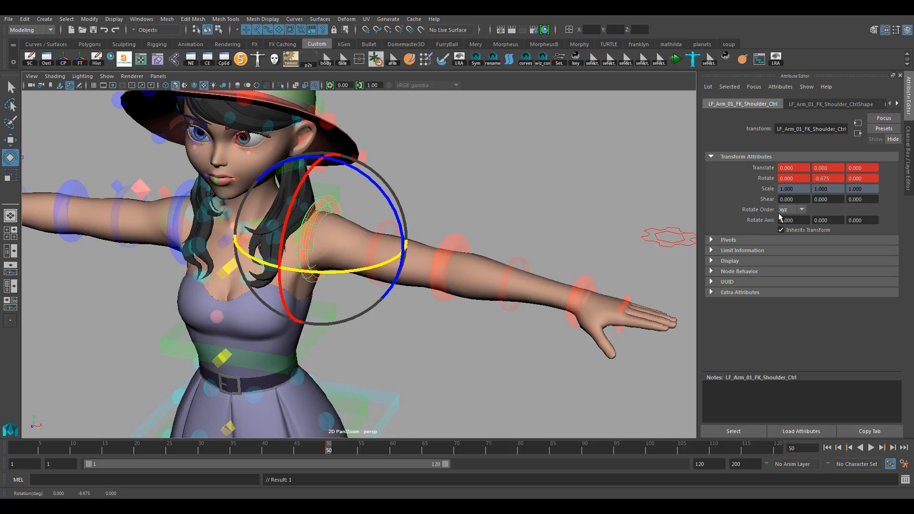
pyautogui.moveTo(779, 217)
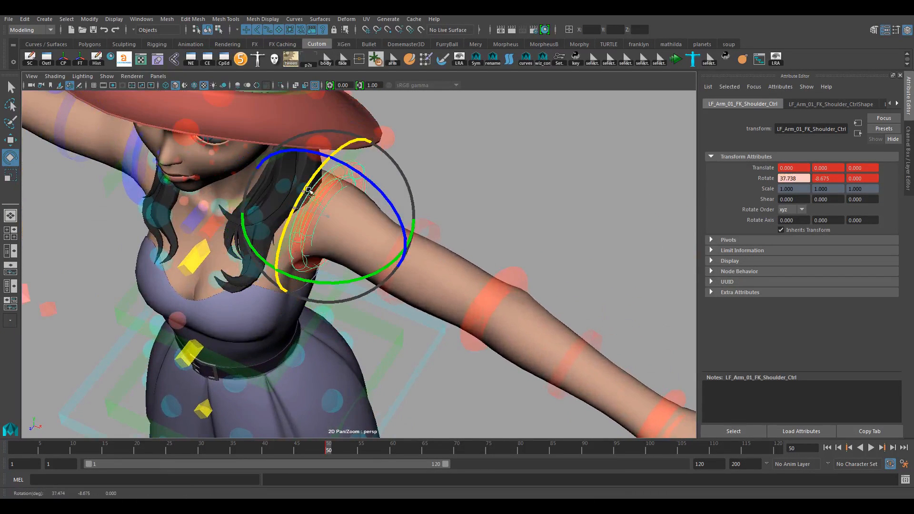
pyautogui.moveTo(309, 192); pyautogui.dragTo(460, 250)
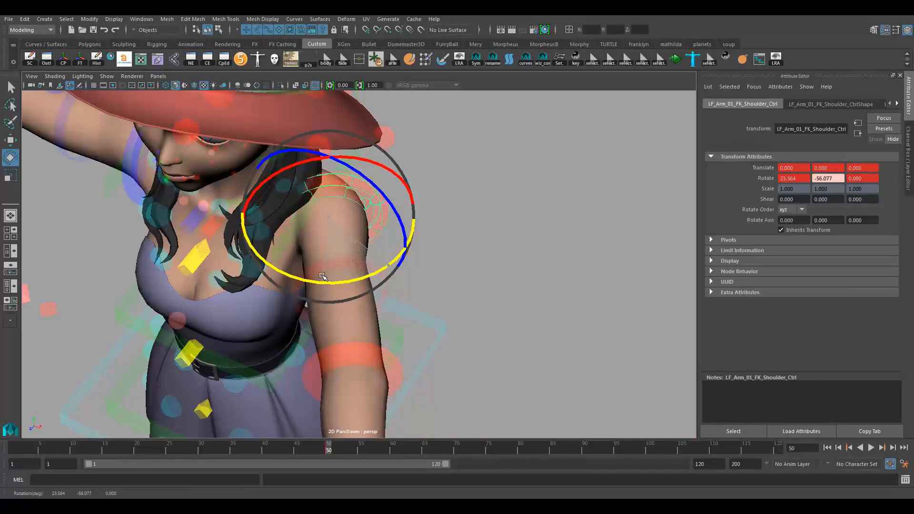
pyautogui.moveTo(324, 277); pyautogui.dragTo(370, 269)
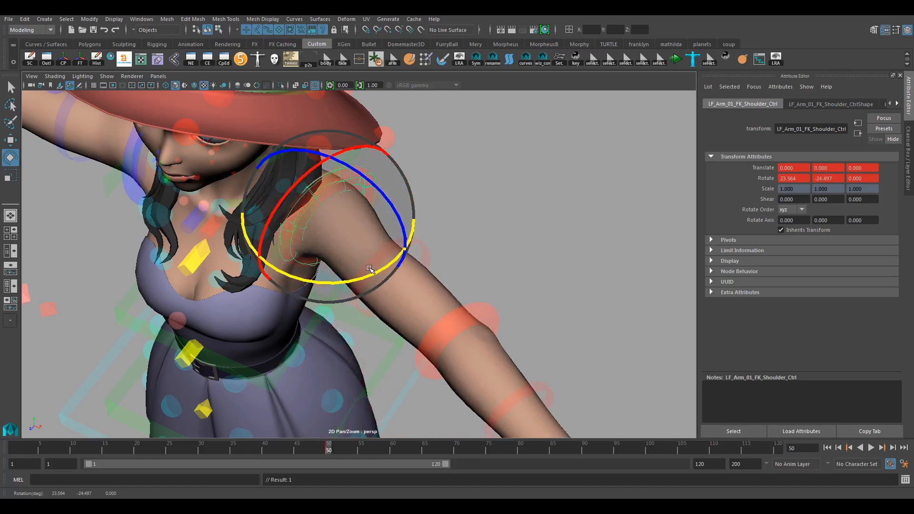
pyautogui.moveTo(370, 268); pyautogui.dragTo(347, 275)
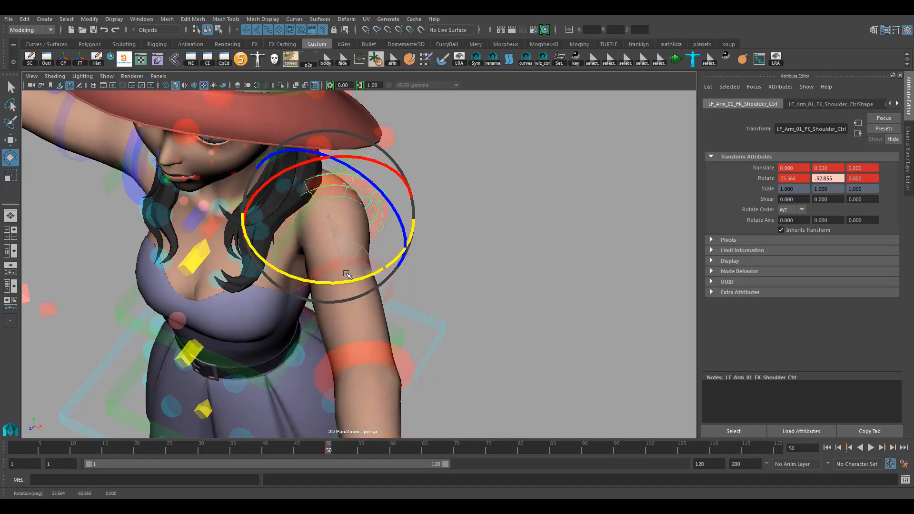
pyautogui.moveTo(346, 275); pyautogui.dragTo(384, 285)
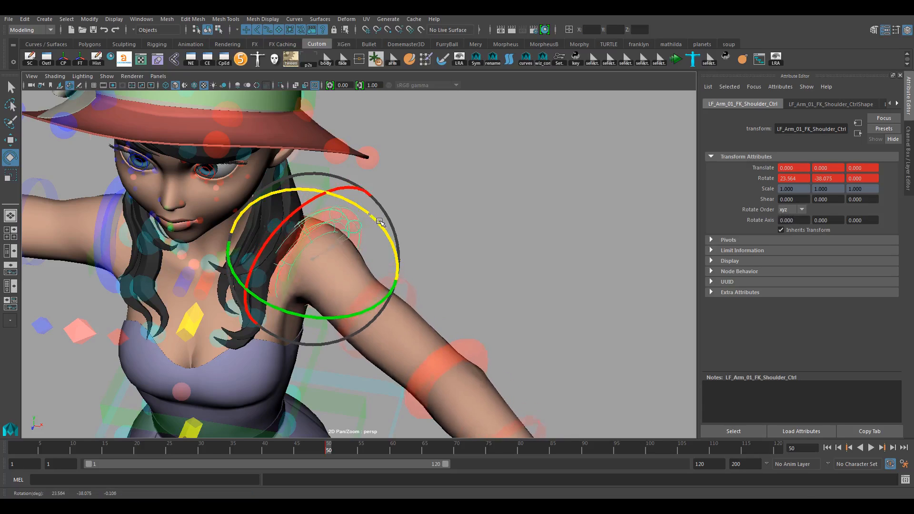
pyautogui.moveTo(379, 221); pyautogui.dragTo(397, 294)
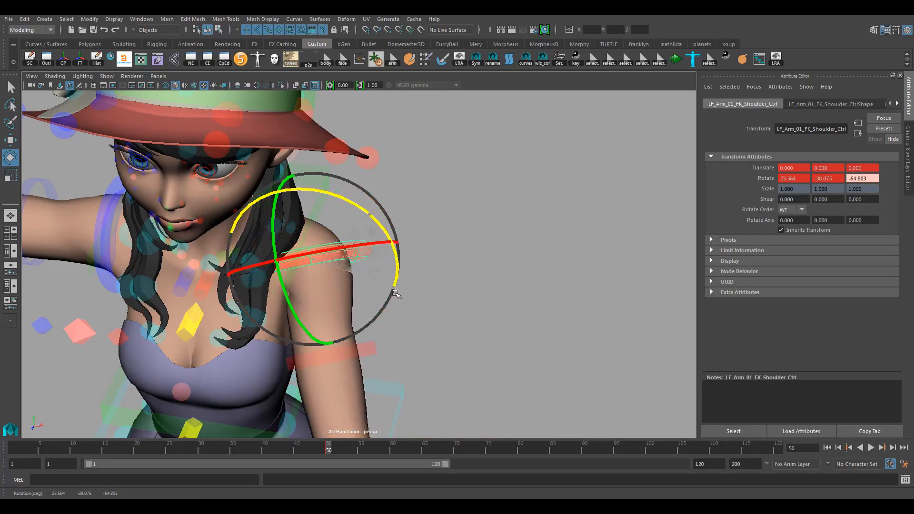
pyautogui.moveTo(396, 294); pyautogui.dragTo(357, 248)
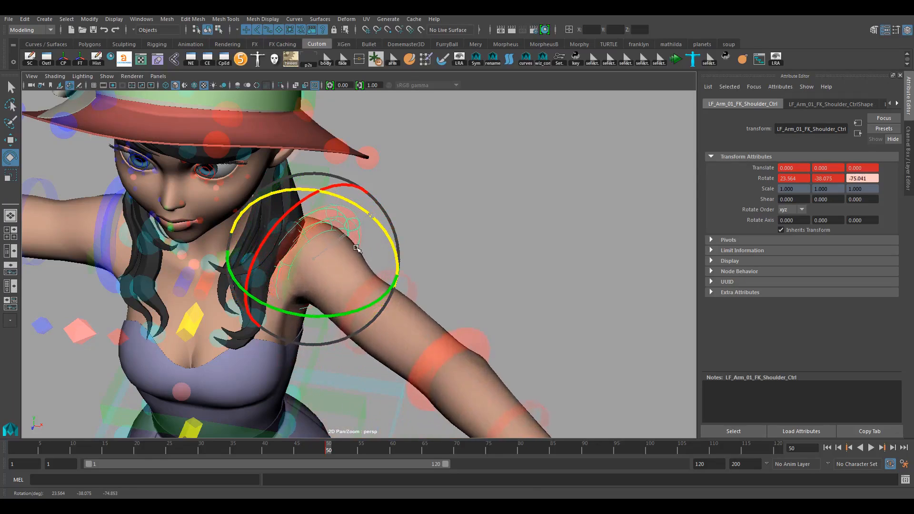
pyautogui.moveTo(356, 250); pyautogui.dragTo(395, 323)
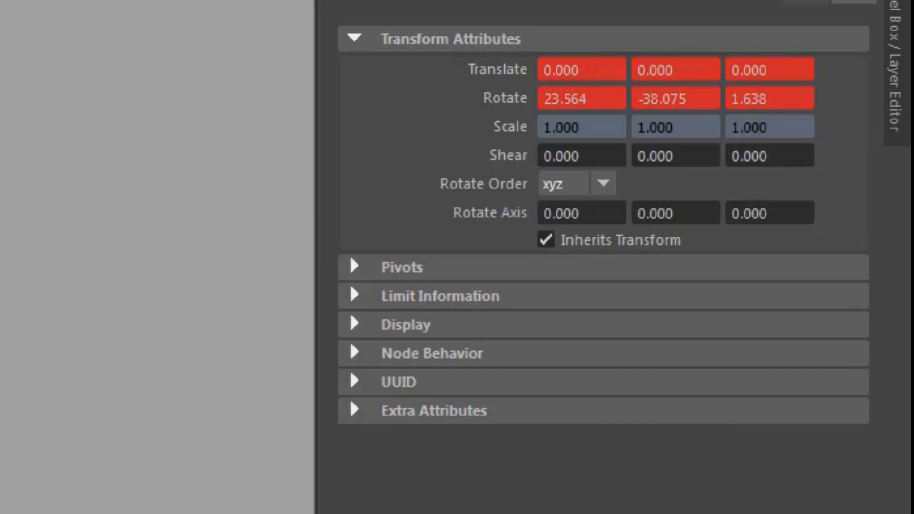
pyautogui.moveTo(603, 200)
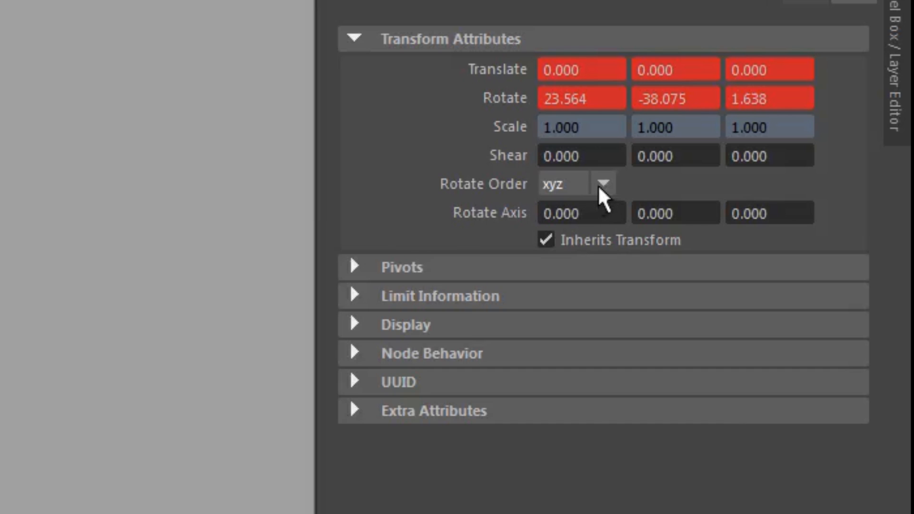
# List the six Rotate Order options for the shoulder control, still on xyz
pyautogui.click(604, 184)
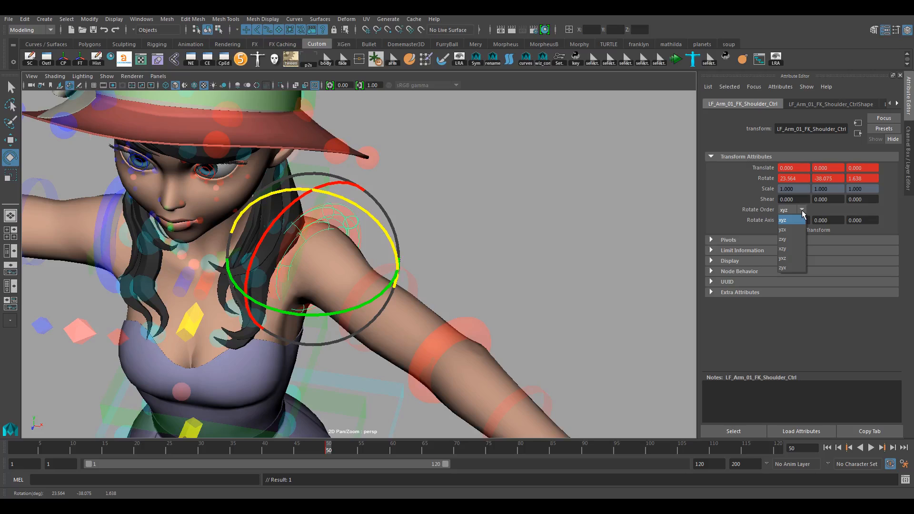
# Rotate the shoulder to -43.761, -83.032, 60.593 and switch the manipulator to Gimbal axes
pyautogui.click(784, 210)
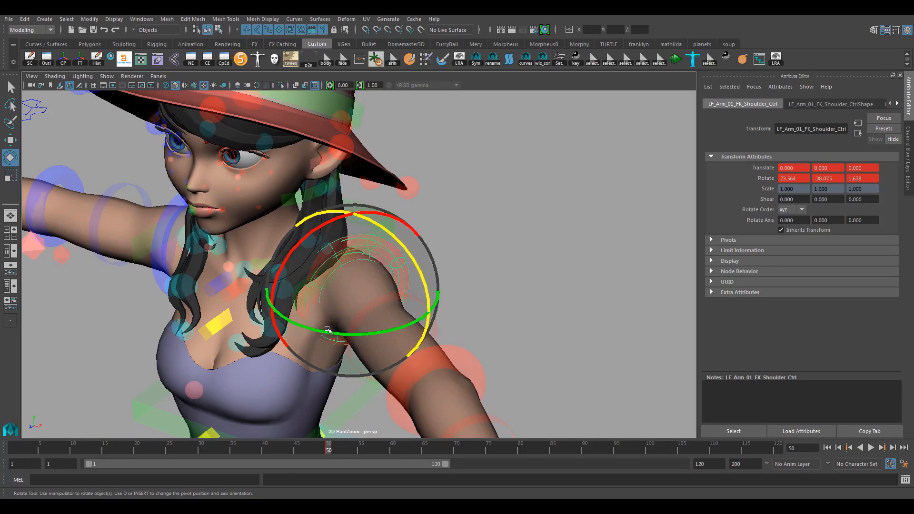
pyautogui.moveTo(326, 329); pyautogui.dragTo(355, 333)
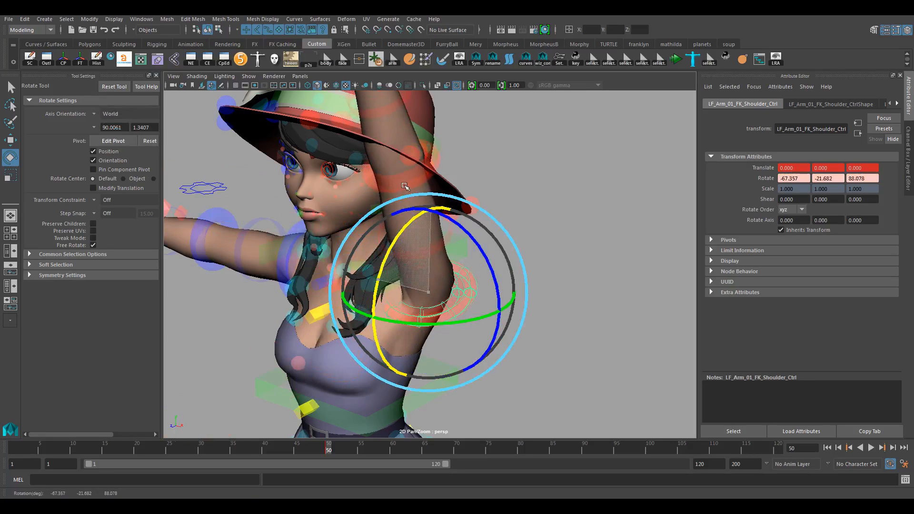
pyautogui.moveTo(405, 186); pyautogui.dragTo(392, 284)
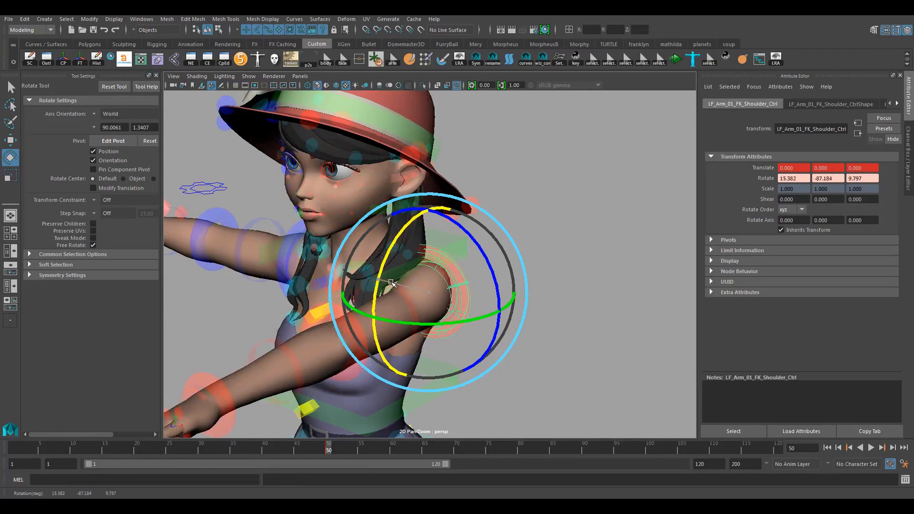
pyautogui.moveTo(390, 283); pyautogui.dragTo(455, 184)
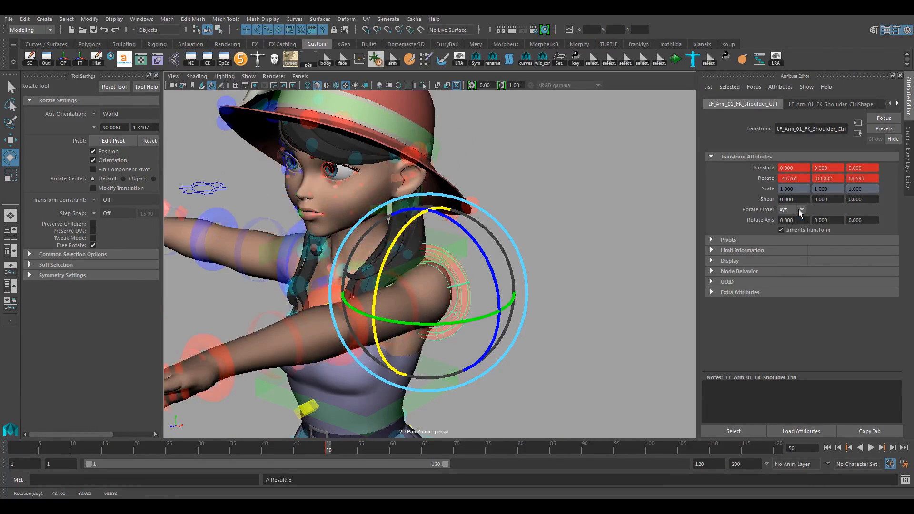
pyautogui.click(94, 114)
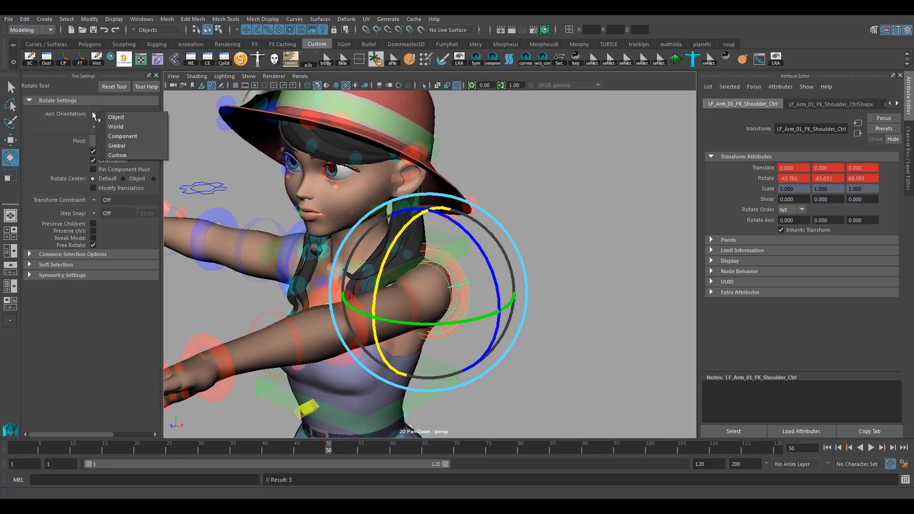
pyautogui.moveTo(116, 117)
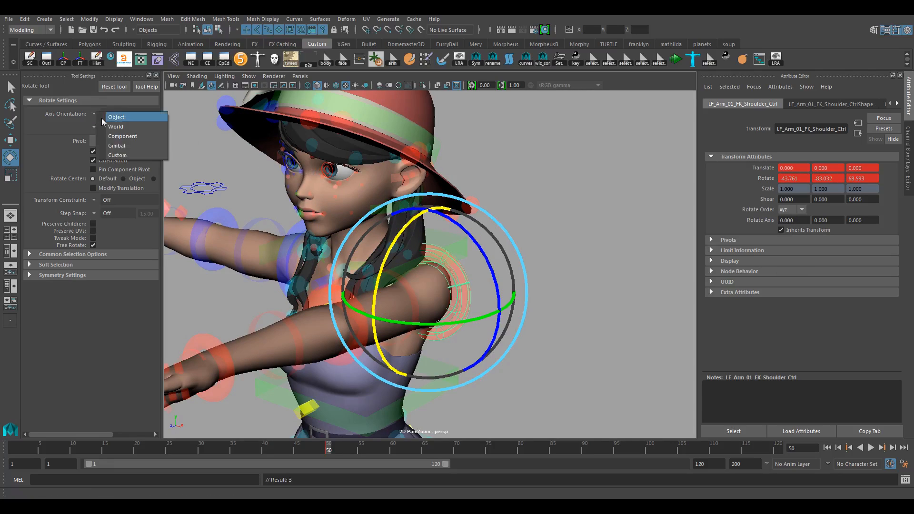
pyautogui.click(116, 146)
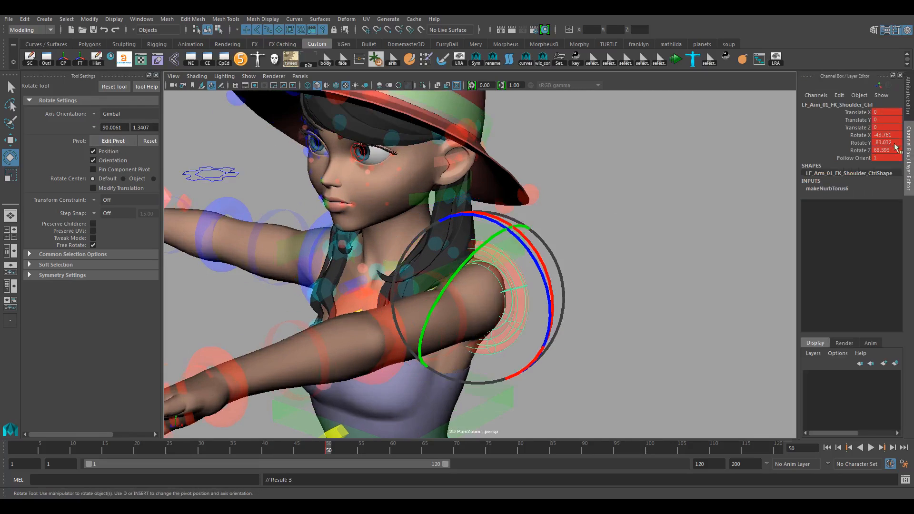
# Zero Rotate X and Z, leaving Rotate Y at -68.082, and reopen the Attribute Editor
pyautogui.click(883, 150)
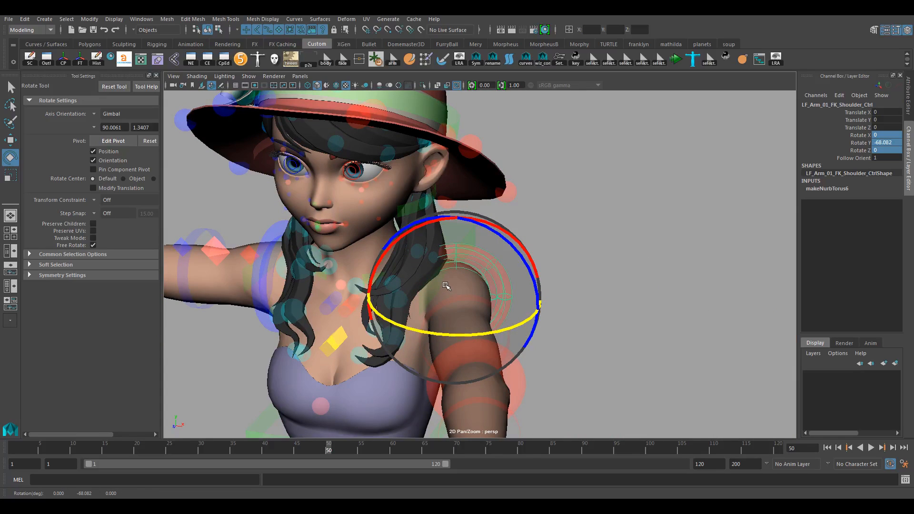
pyautogui.click(907, 81)
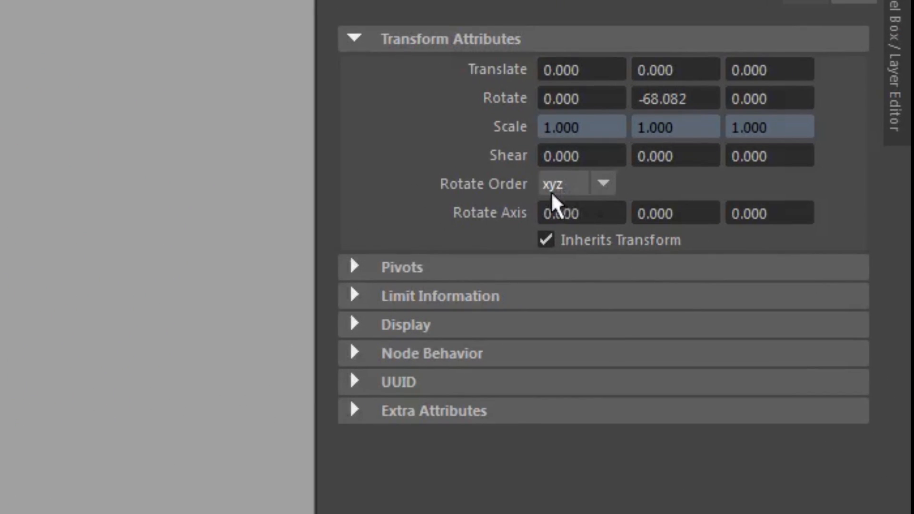
# Change the shoulder control's Rotate Order from xyz to yzx, briefly trying yxz
pyautogui.click(602, 183)
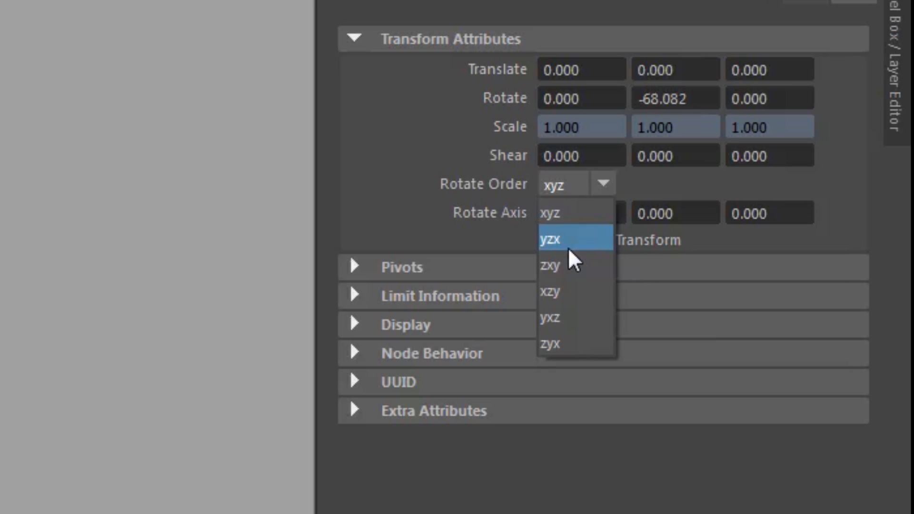
pyautogui.click(548, 239)
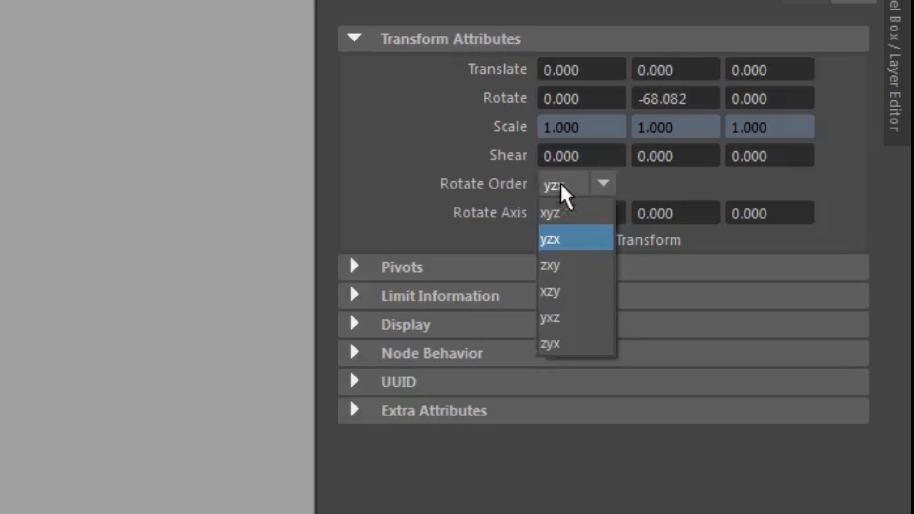
pyautogui.moveTo(568, 267)
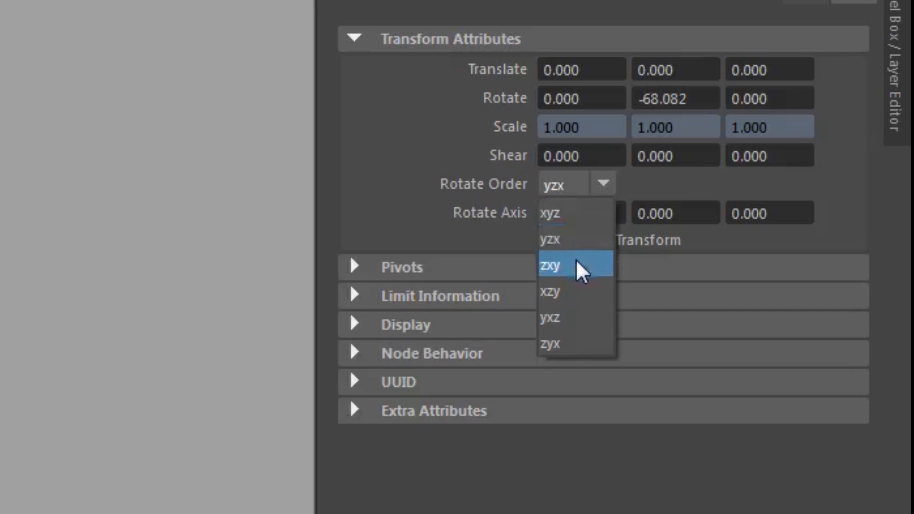
pyautogui.moveTo(569, 318)
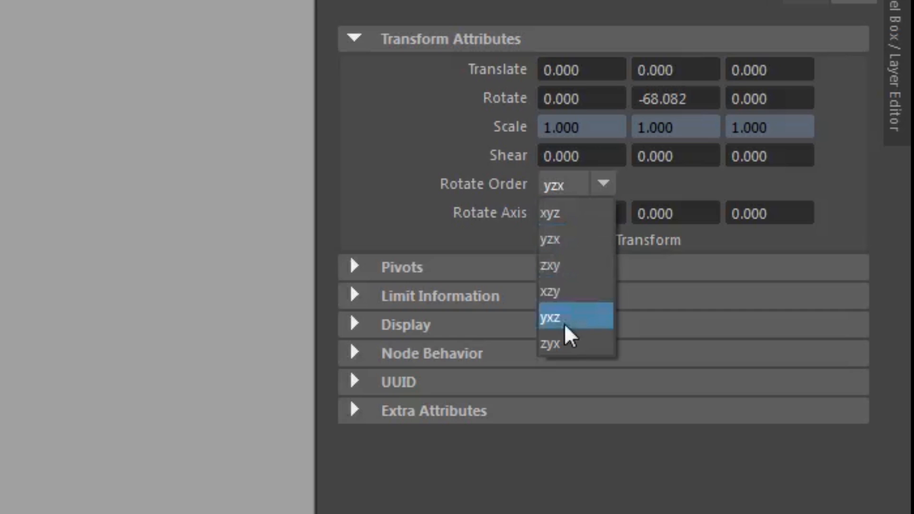
pyautogui.click(549, 319)
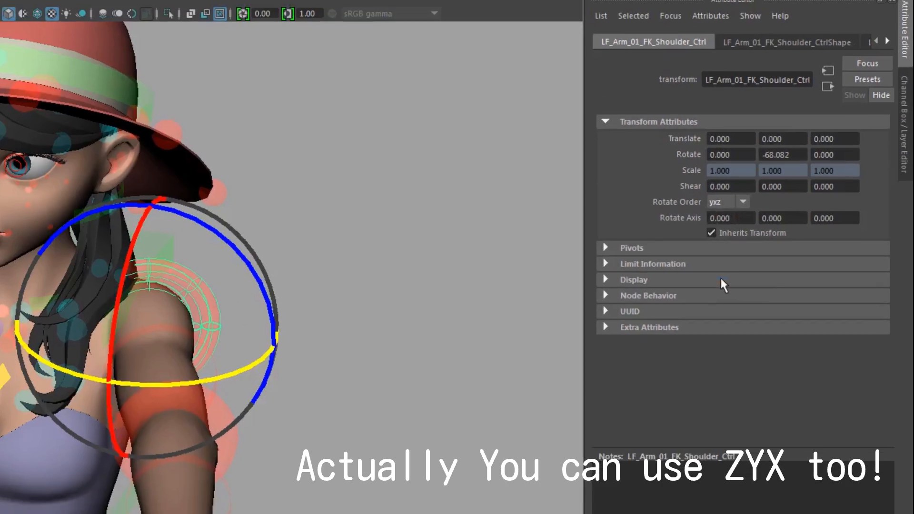
pyautogui.click(802, 208)
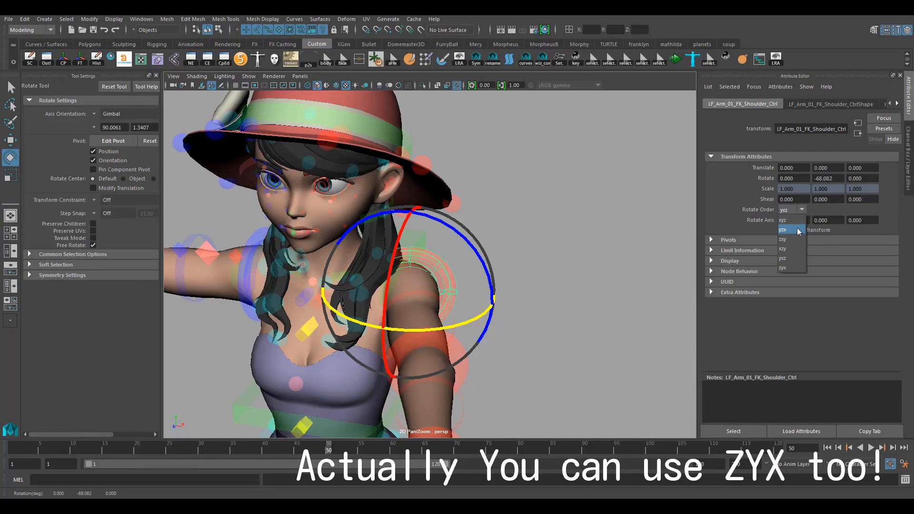
pyautogui.click(786, 229)
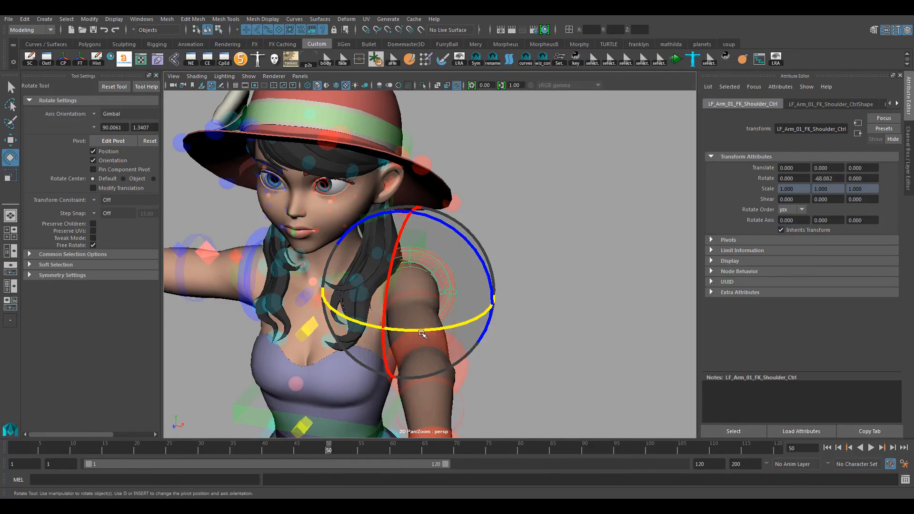
# Rotate the left FK shoulder forward to Rotate Y -85.410 and view its animation curve
pyautogui.moveTo(422, 334); pyautogui.dragTo(394, 331)
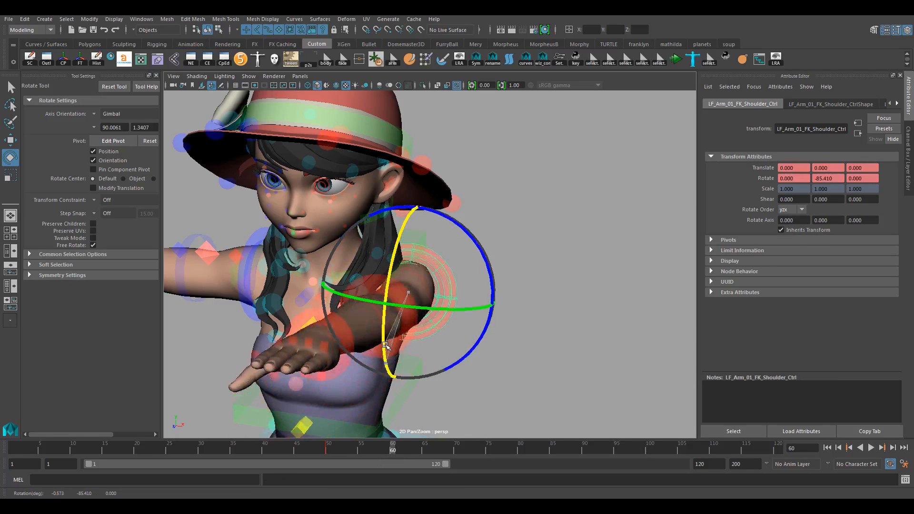
pyautogui.moveTo(385, 344); pyautogui.dragTo(399, 245)
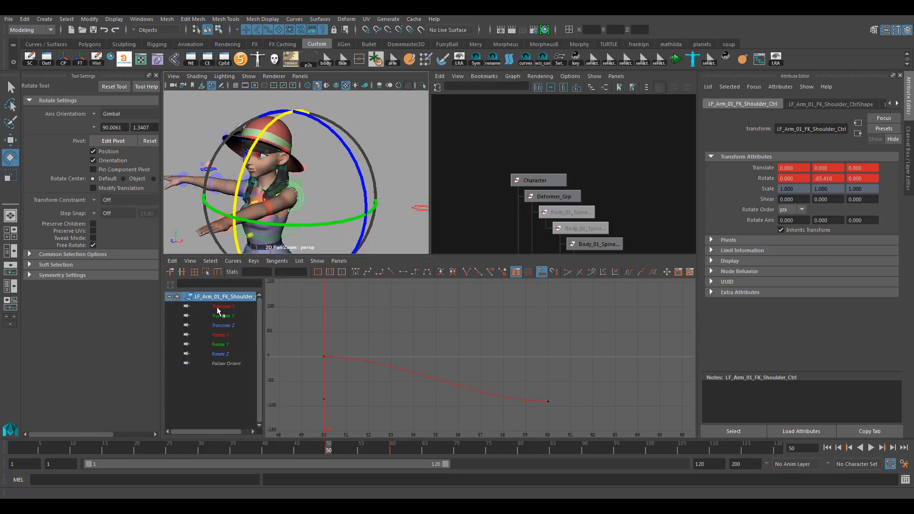
# Show only the Translate X curve, then return to the single perspective view
pyautogui.click(223, 305)
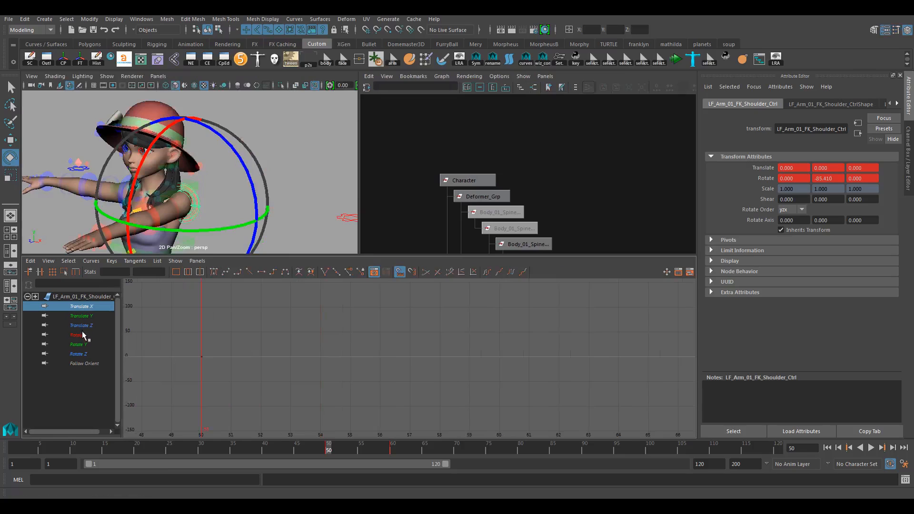
pyautogui.click(78, 335)
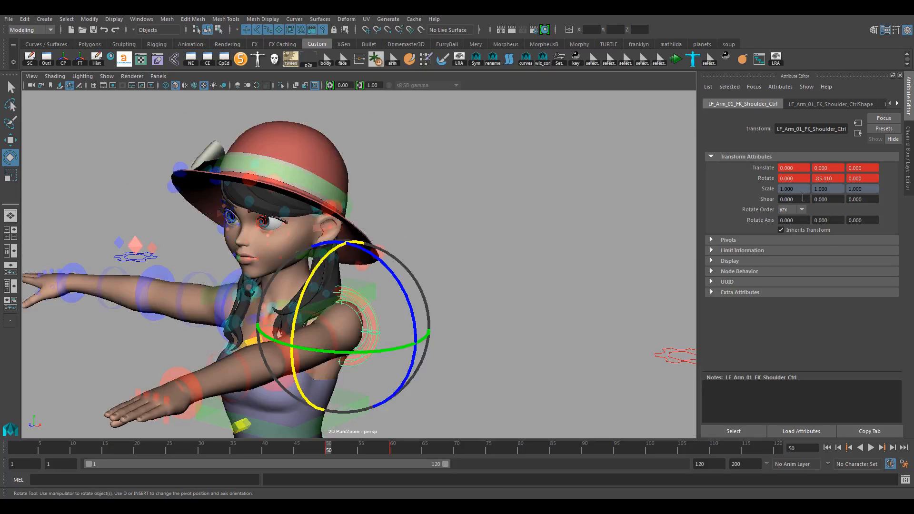
# At frame 70, raise the arm overhead to -90.419, -82.244, 23.450, keeping yzx order
pyautogui.click(801, 209)
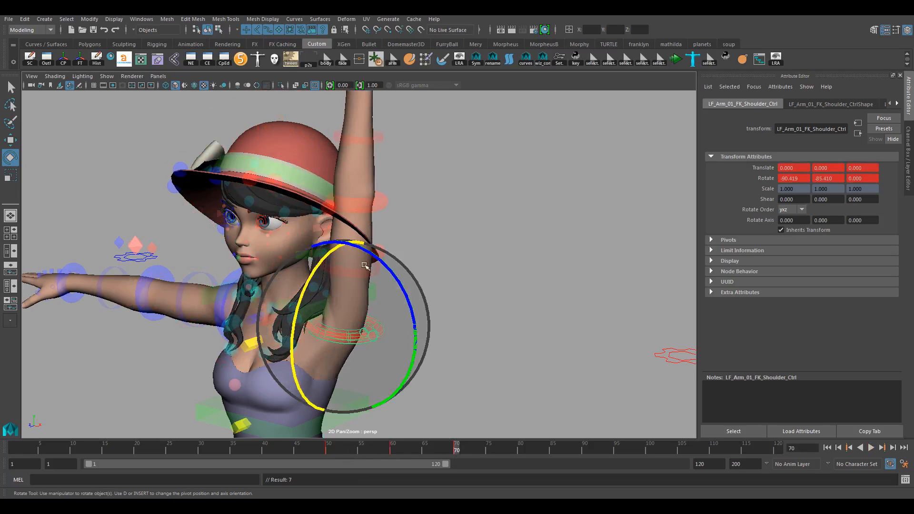
pyautogui.moveTo(361, 262); pyautogui.dragTo(349, 239)
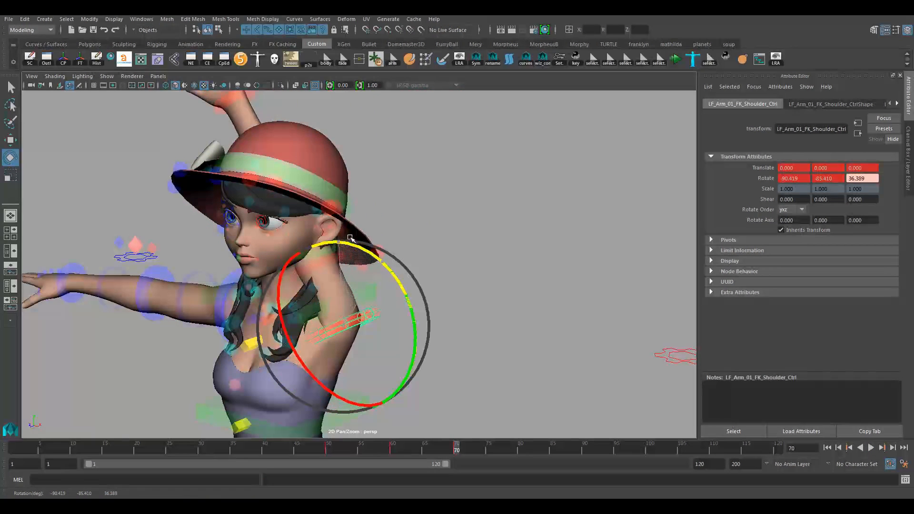
pyautogui.moveTo(350, 239); pyautogui.dragTo(408, 291)
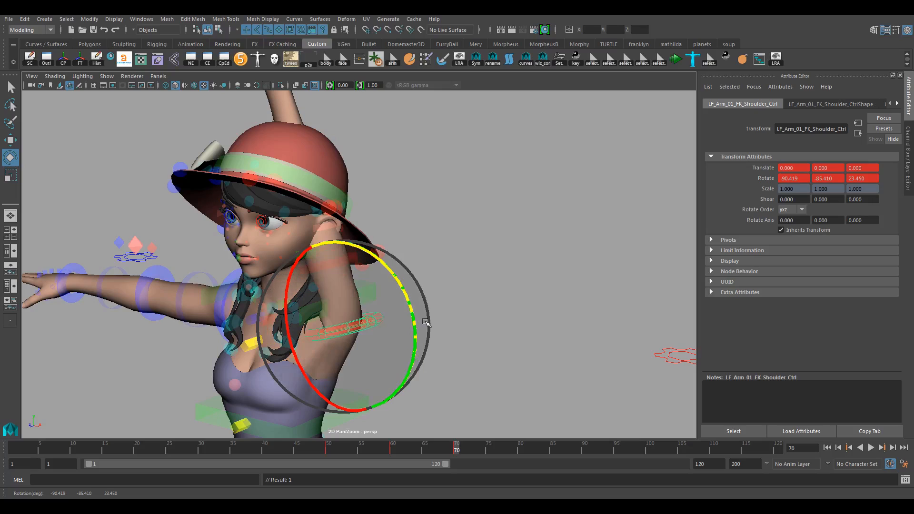
pyautogui.moveTo(366, 349)
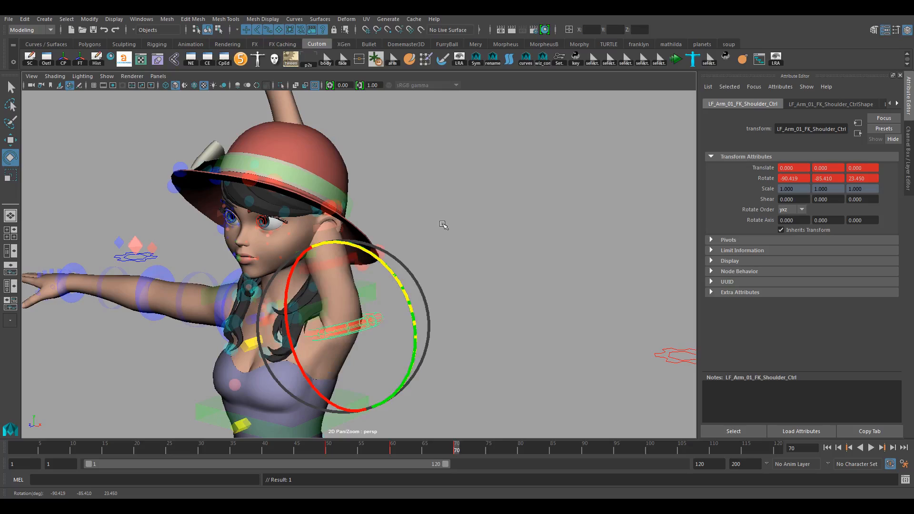
pyautogui.click(801, 208)
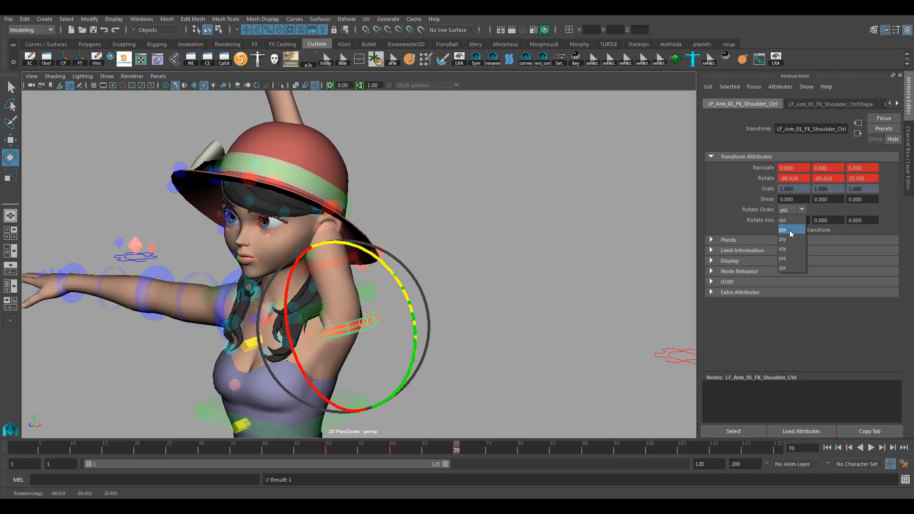
pyautogui.click(784, 229)
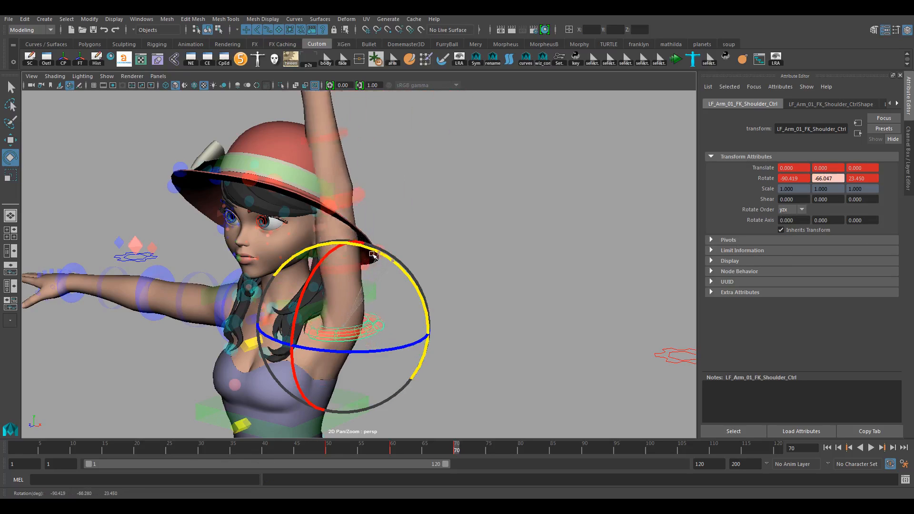
pyautogui.moveTo(373, 254); pyautogui.dragTo(401, 301)
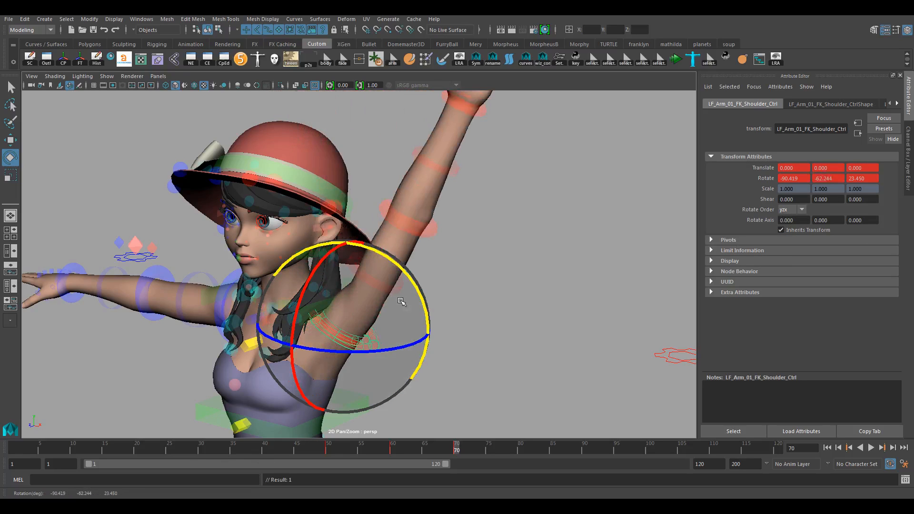